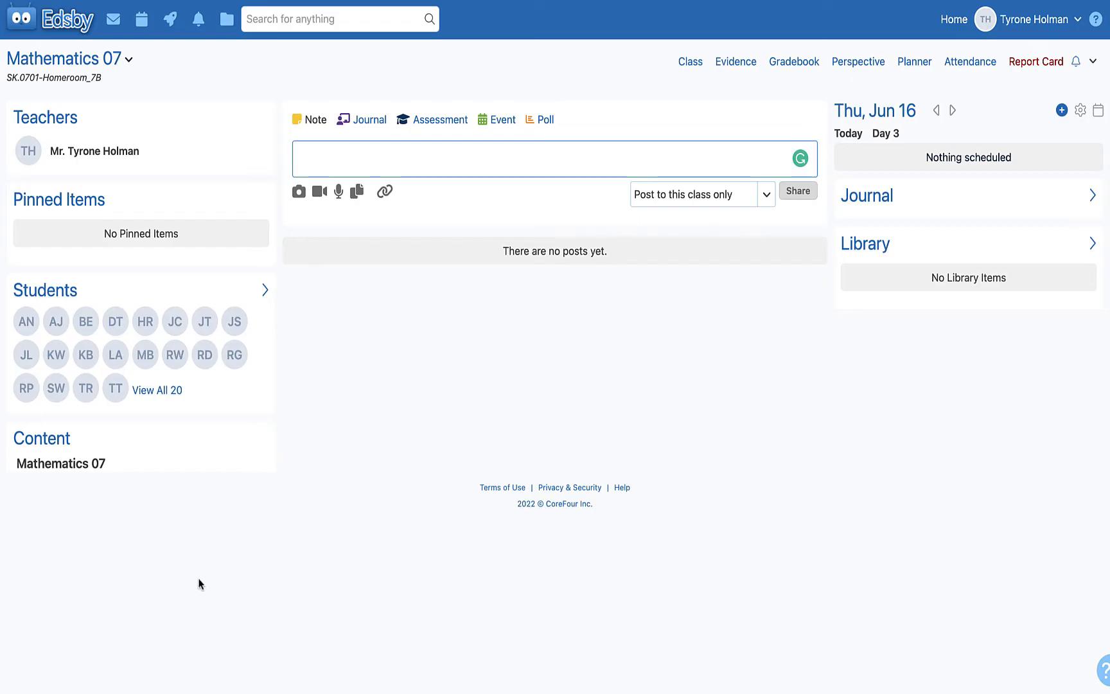
{"action": "mouse_move", "coordinate": [44, 502]}
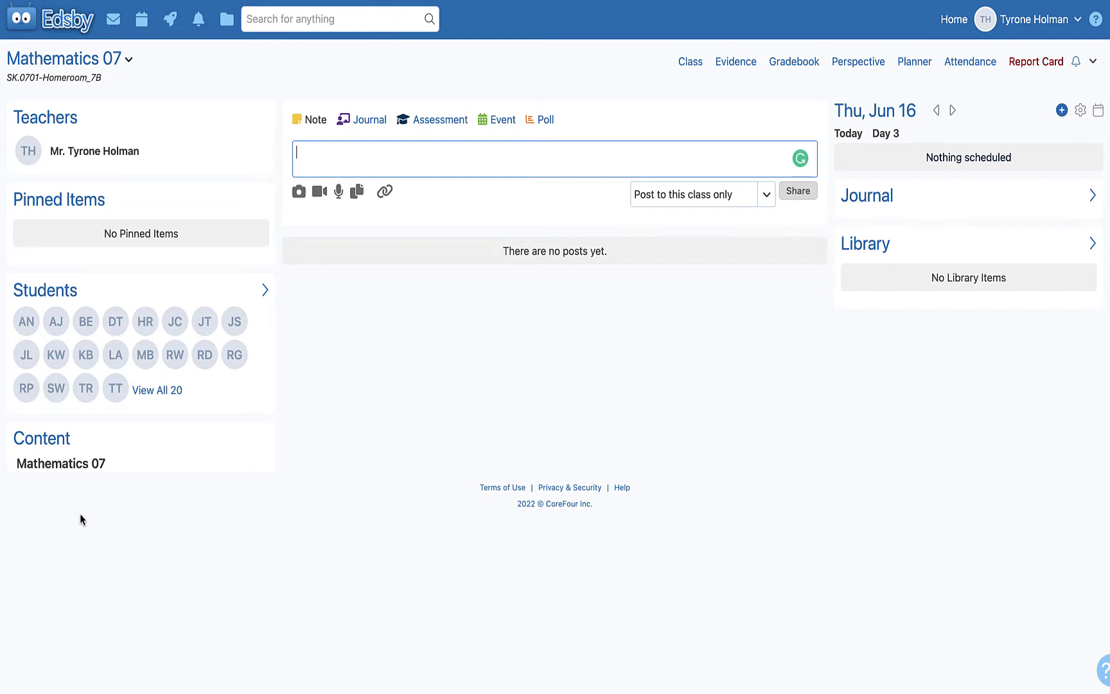
{"action": "mouse_move", "coordinate": [76, 519]}
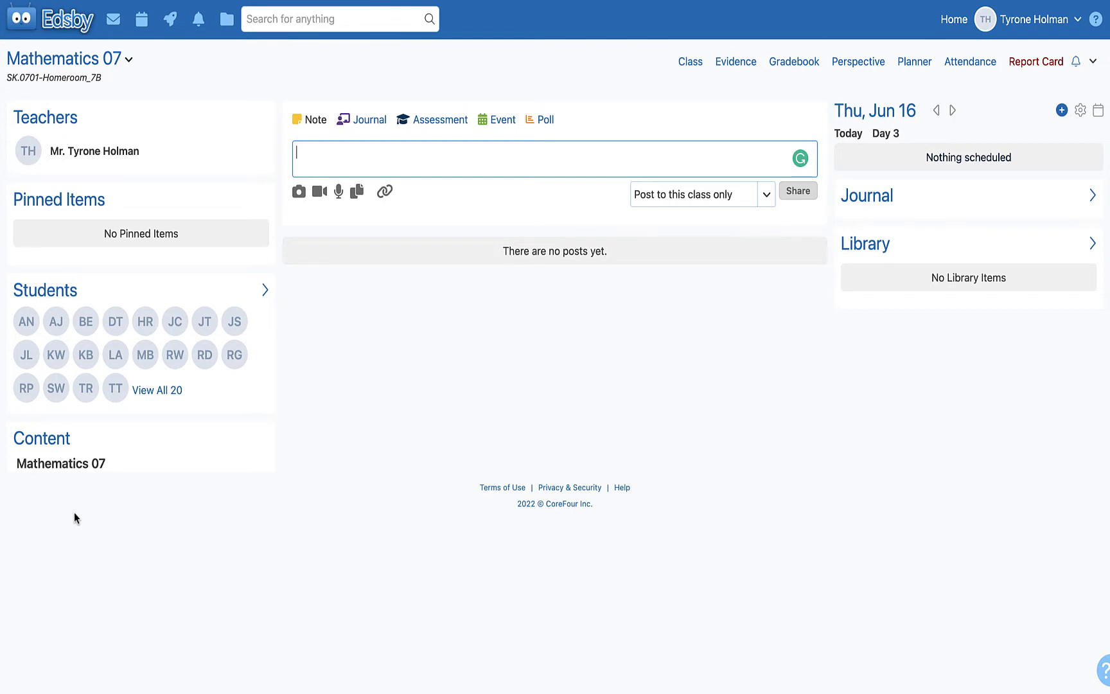
{"action": "mouse_move", "coordinate": [190, 427]}
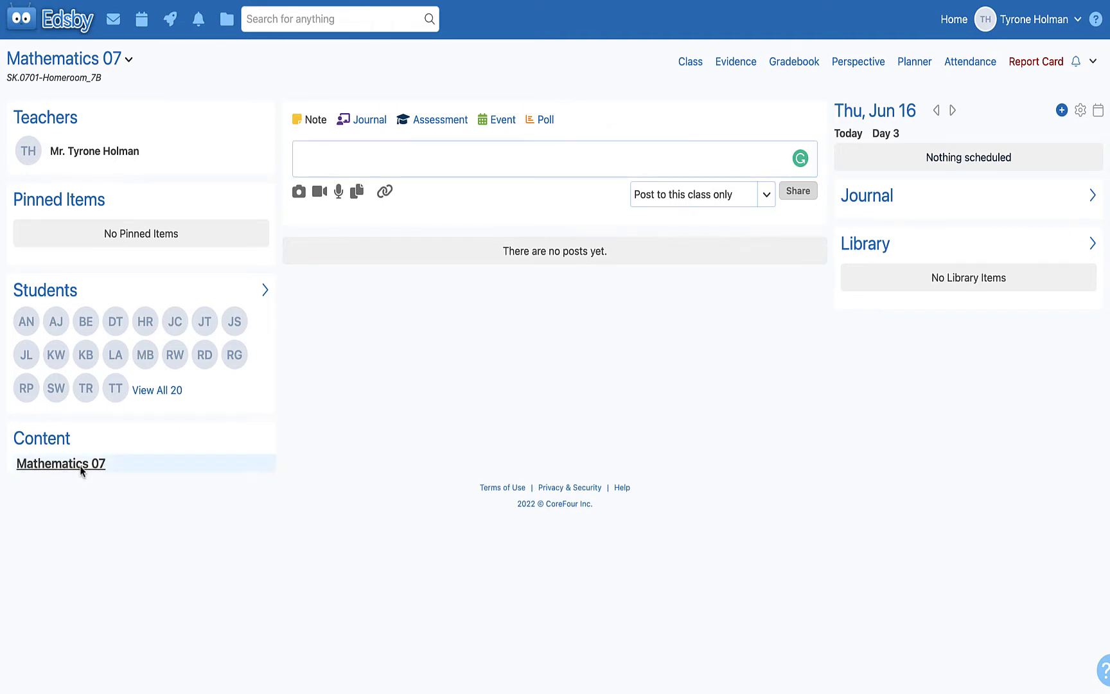
- Open the Mathematics 07 course content panel from the class page
{"action": "left_click", "coordinate": [60, 463]}
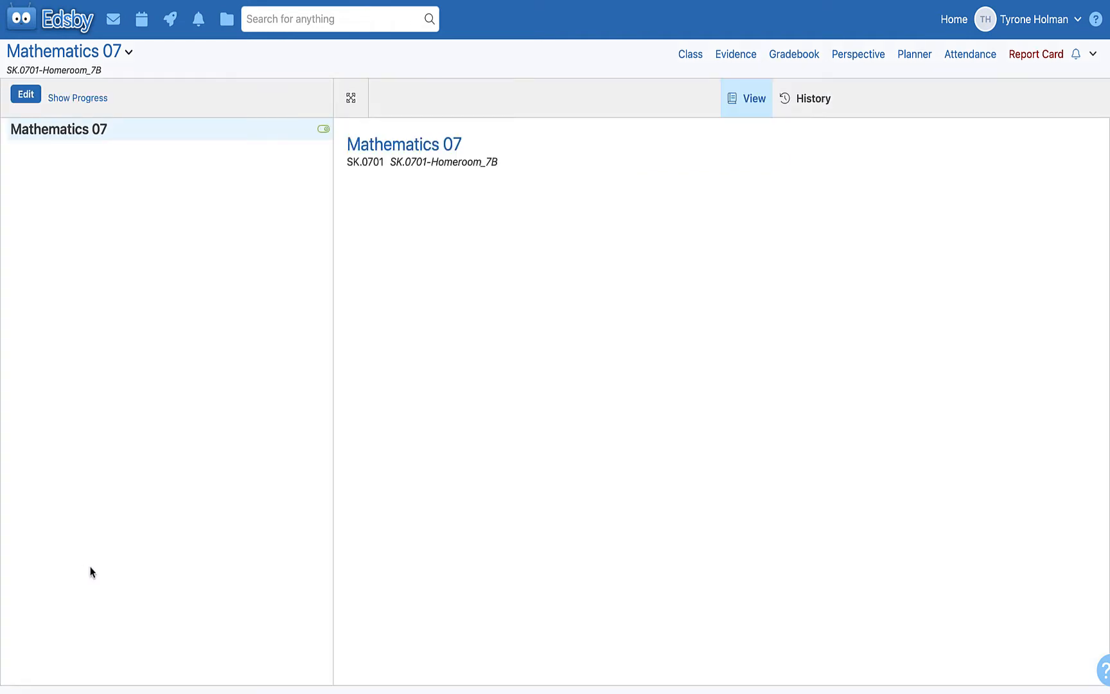
{"action": "mouse_move", "coordinate": [402, 579]}
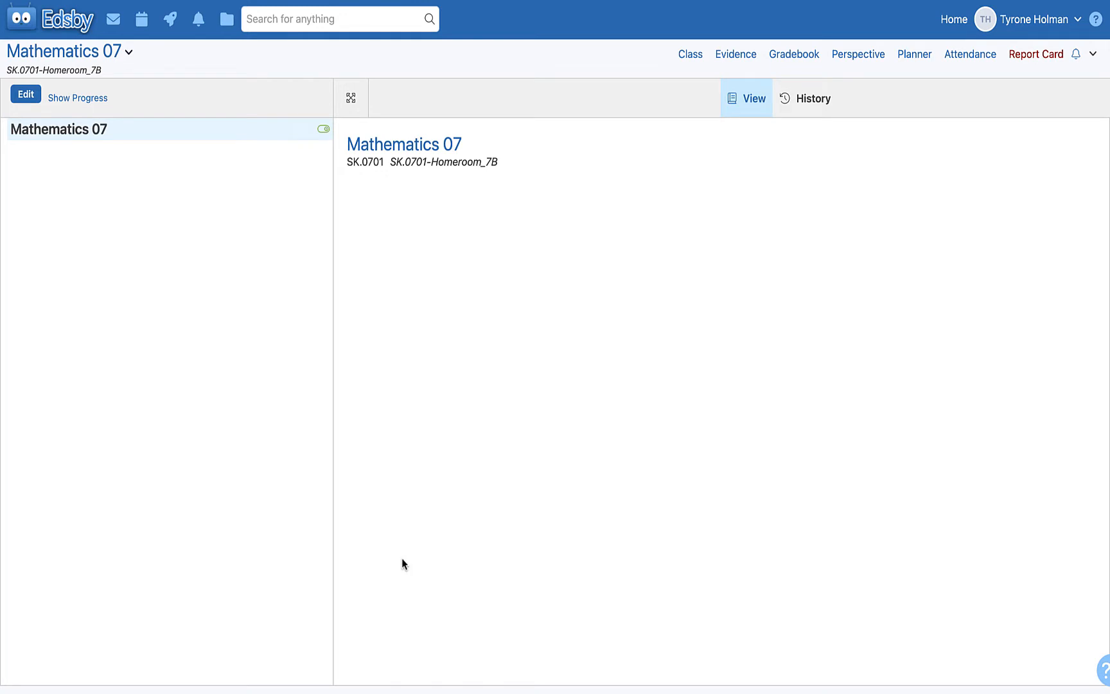
{"action": "mouse_move", "coordinate": [293, 431]}
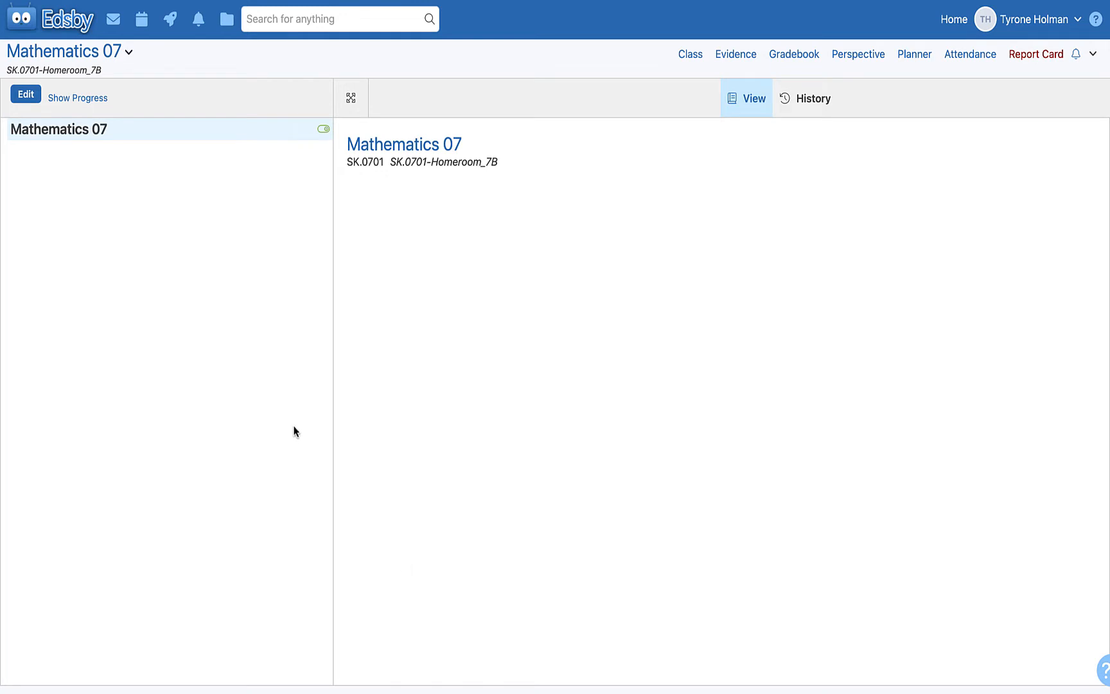
{"action": "mouse_move", "coordinate": [95, 244]}
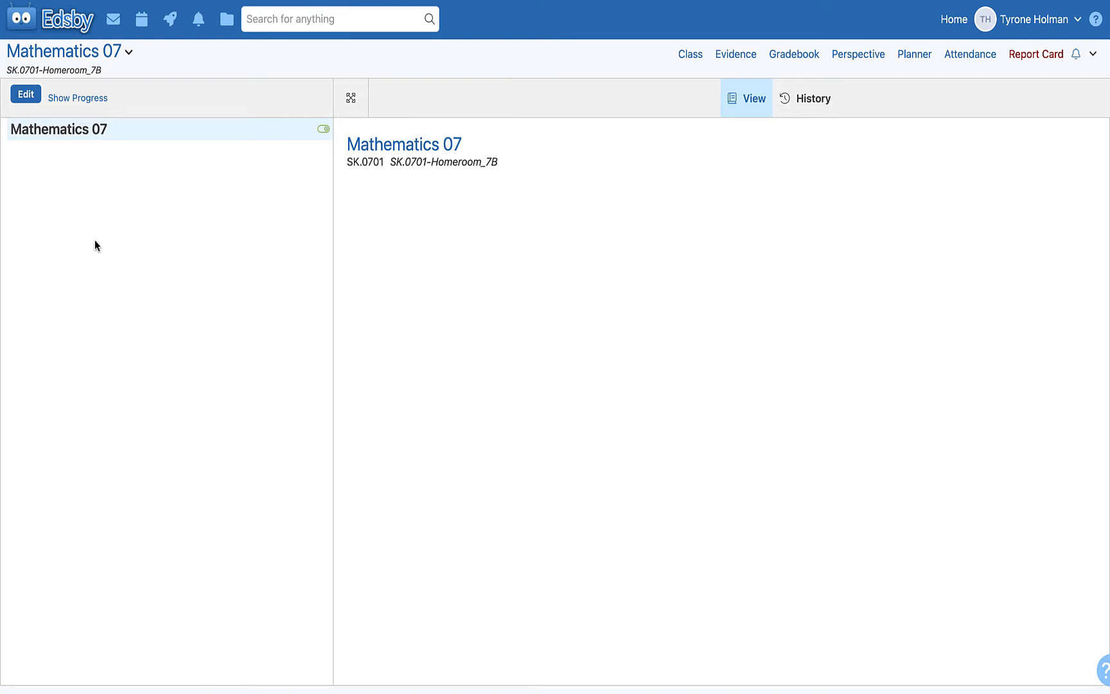
{"action": "mouse_move", "coordinate": [67, 270]}
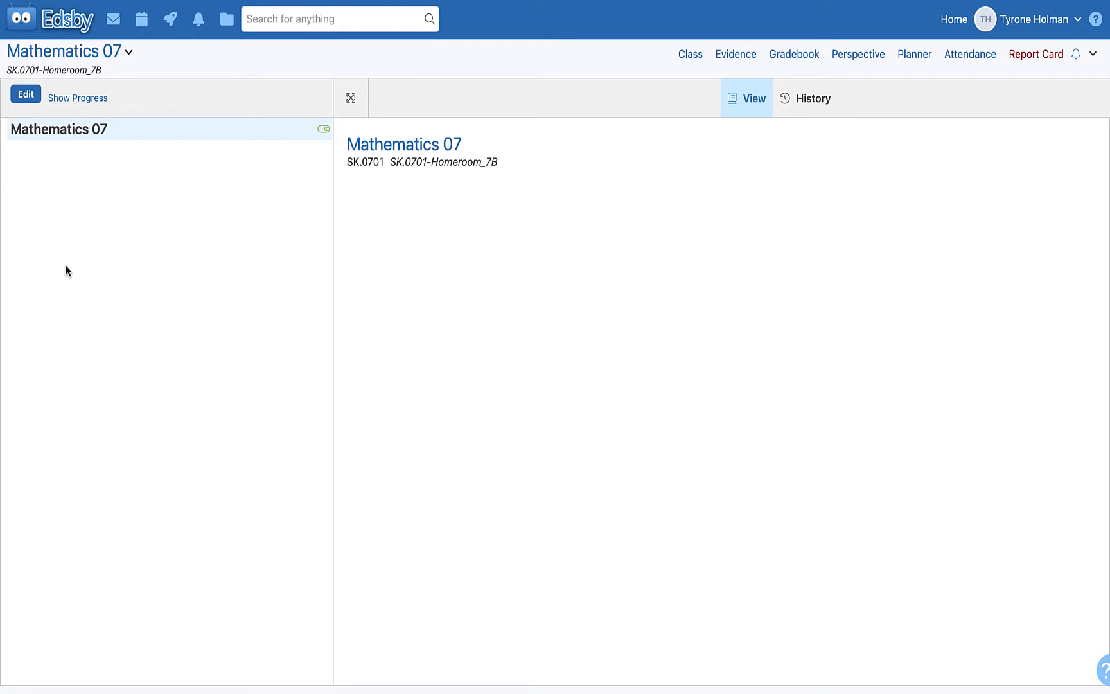
{"action": "mouse_move", "coordinate": [40, 333]}
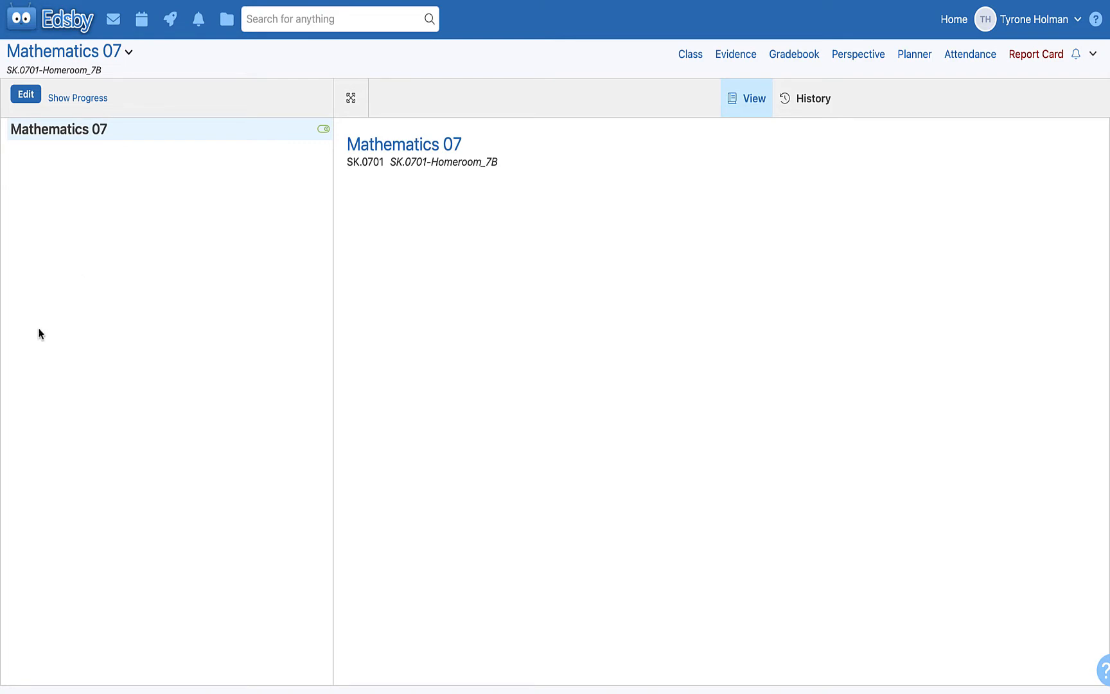
{"action": "mouse_move", "coordinate": [76, 305]}
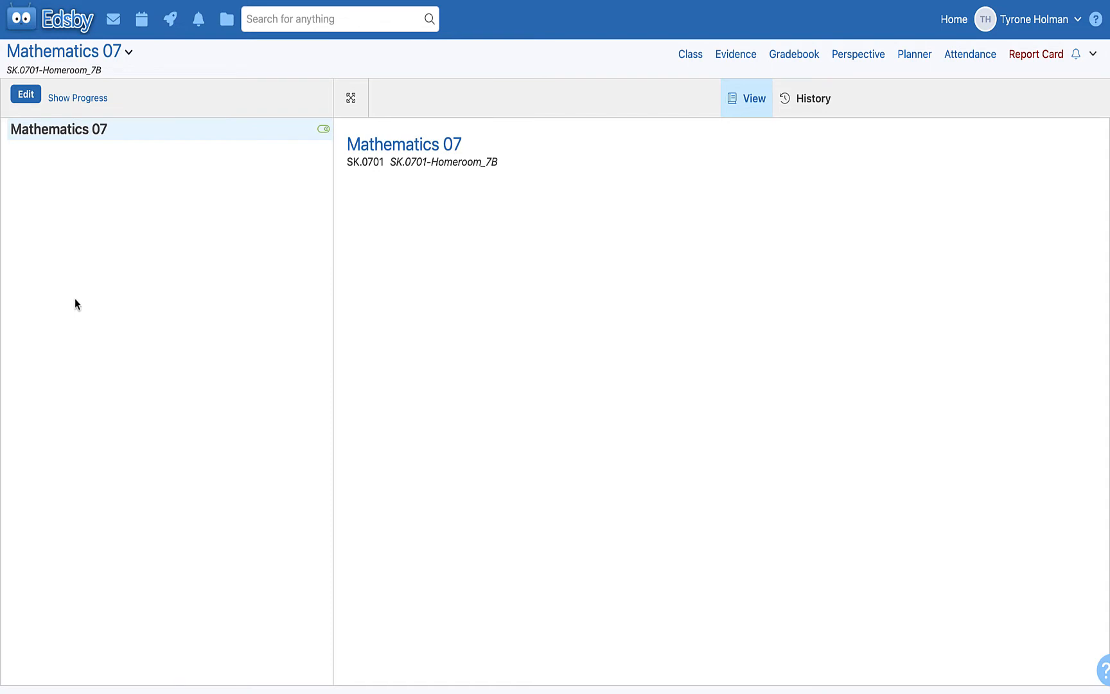
{"action": "mouse_move", "coordinate": [201, 257]}
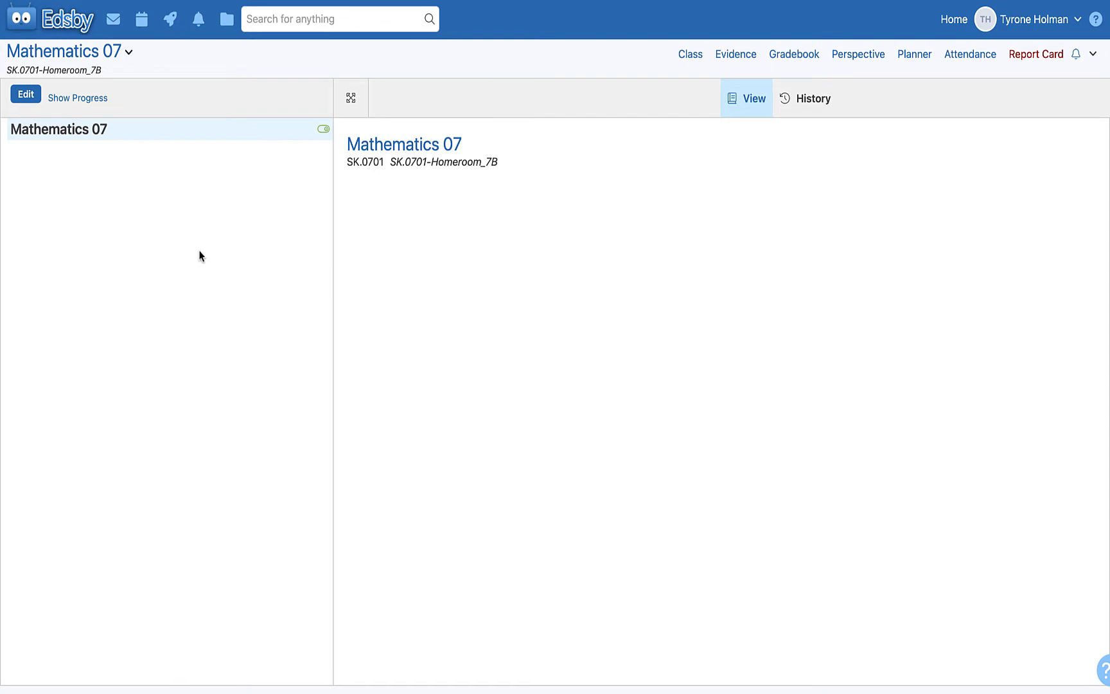
{"action": "mouse_move", "coordinate": [46, 214]}
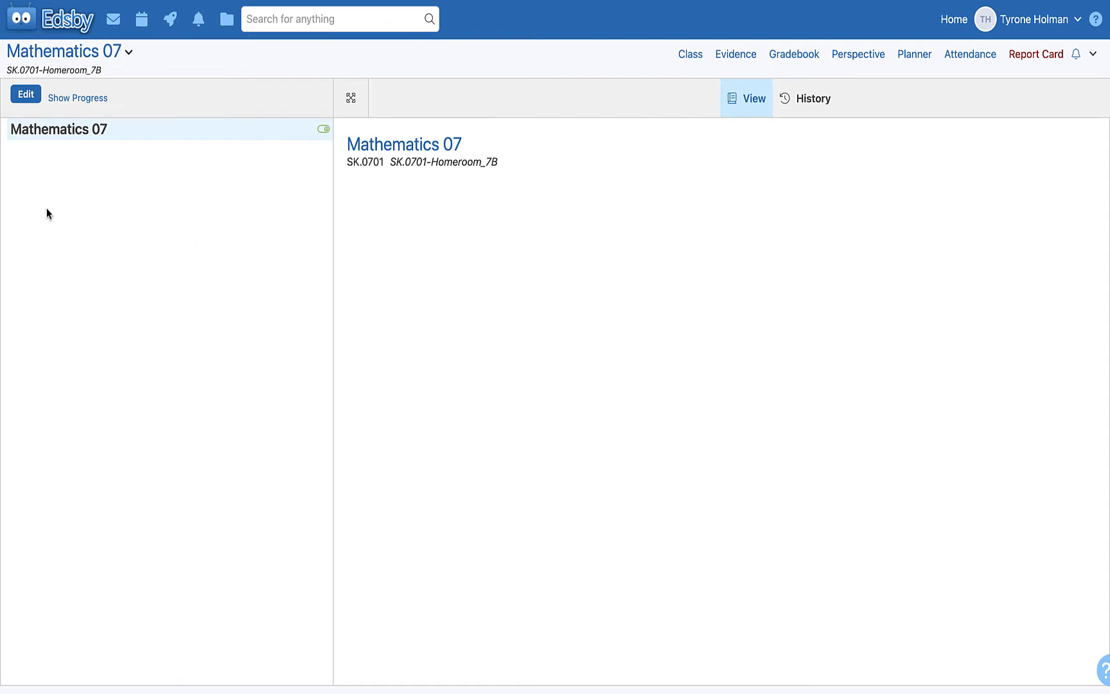
{"action": "mouse_move", "coordinate": [81, 174]}
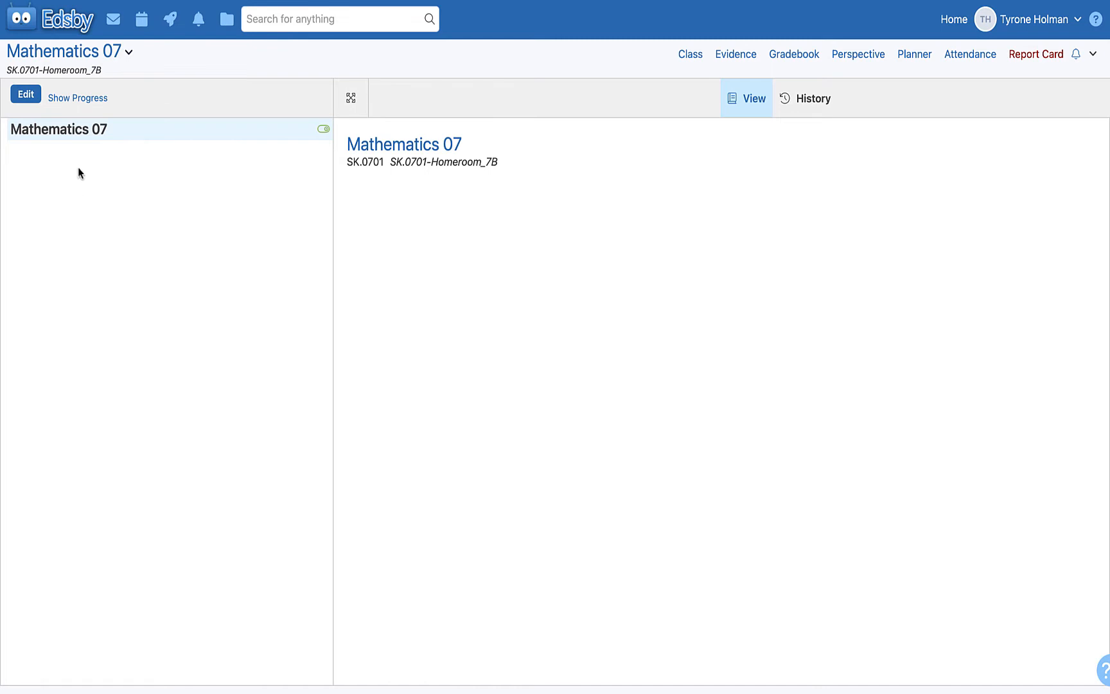
- Put the Mathematics 07 outline in edit mode and show the add-item options
{"action": "left_click", "coordinate": [26, 95]}
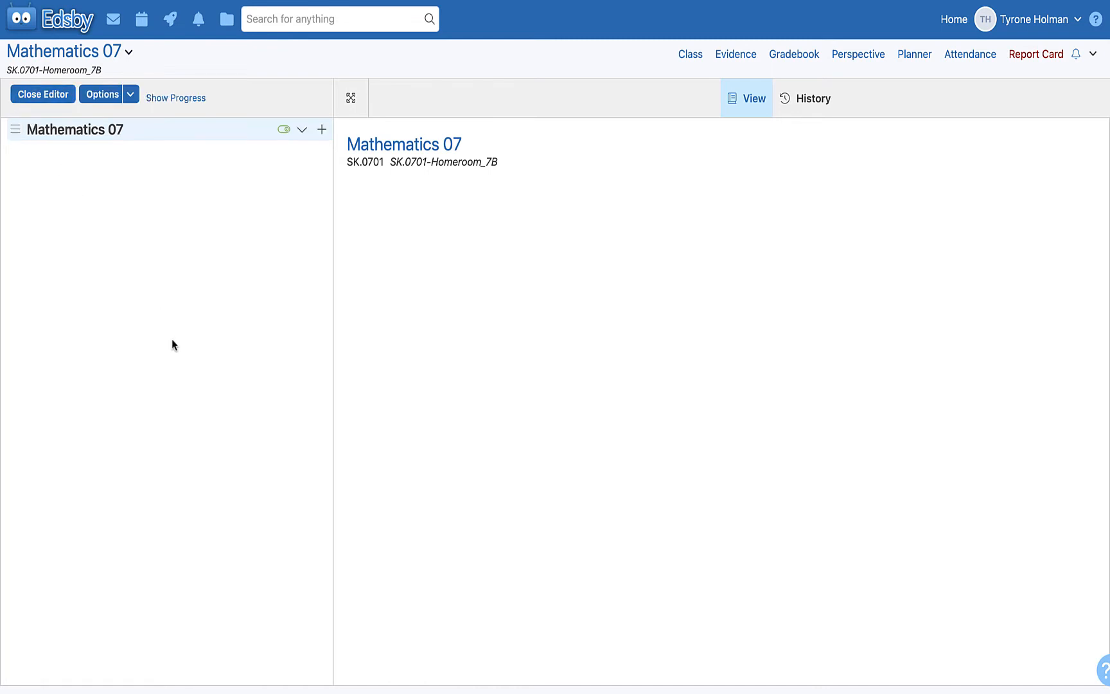
{"action": "mouse_move", "coordinate": [248, 321]}
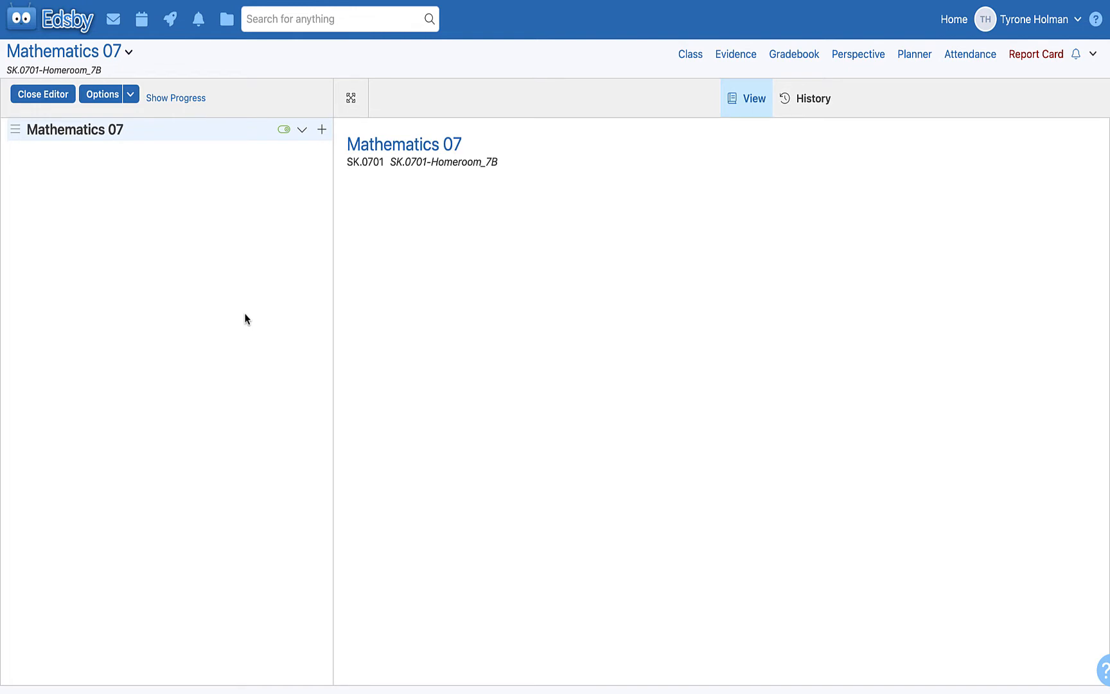
{"action": "mouse_move", "coordinate": [322, 130]}
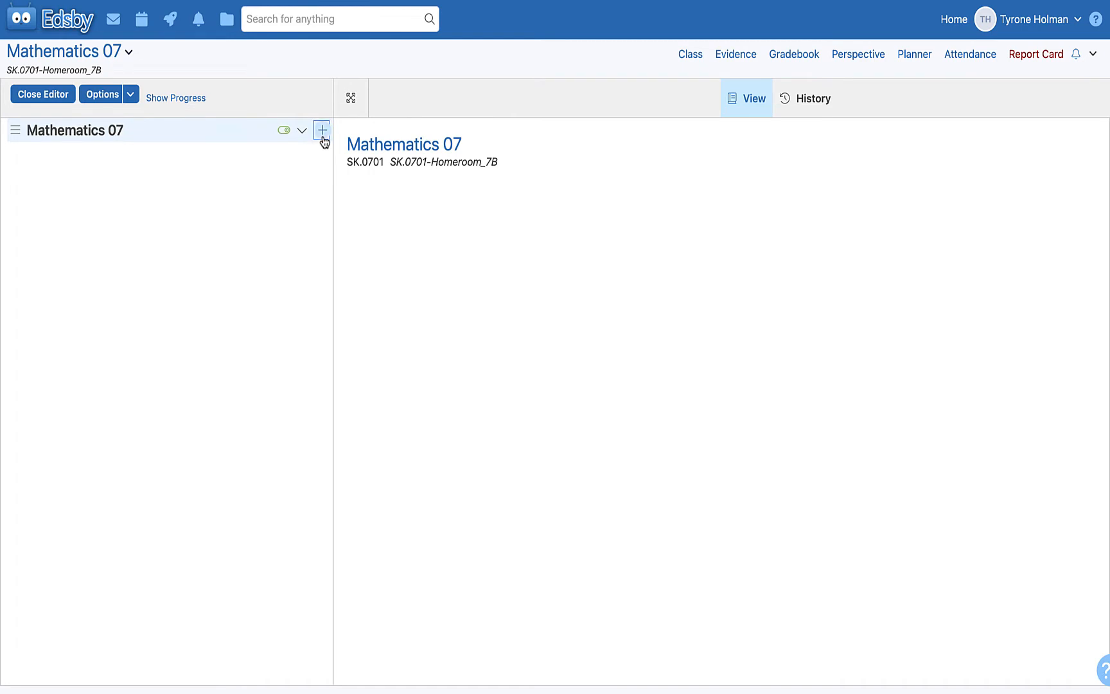
{"action": "left_click", "coordinate": [321, 130]}
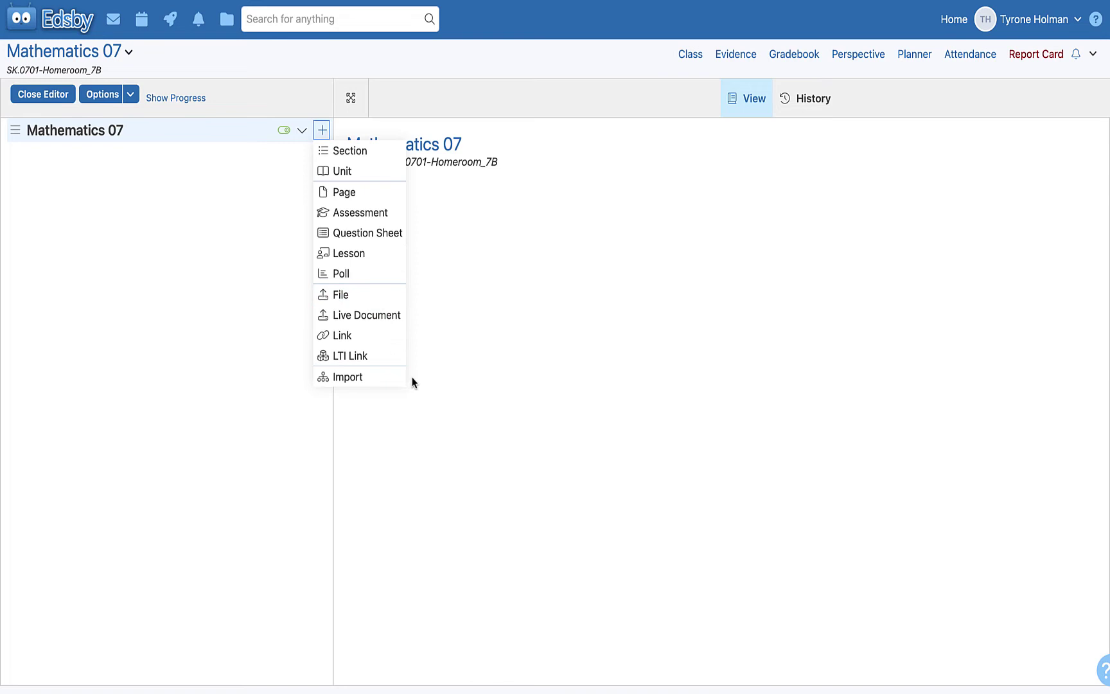
{"action": "mouse_move", "coordinate": [233, 394]}
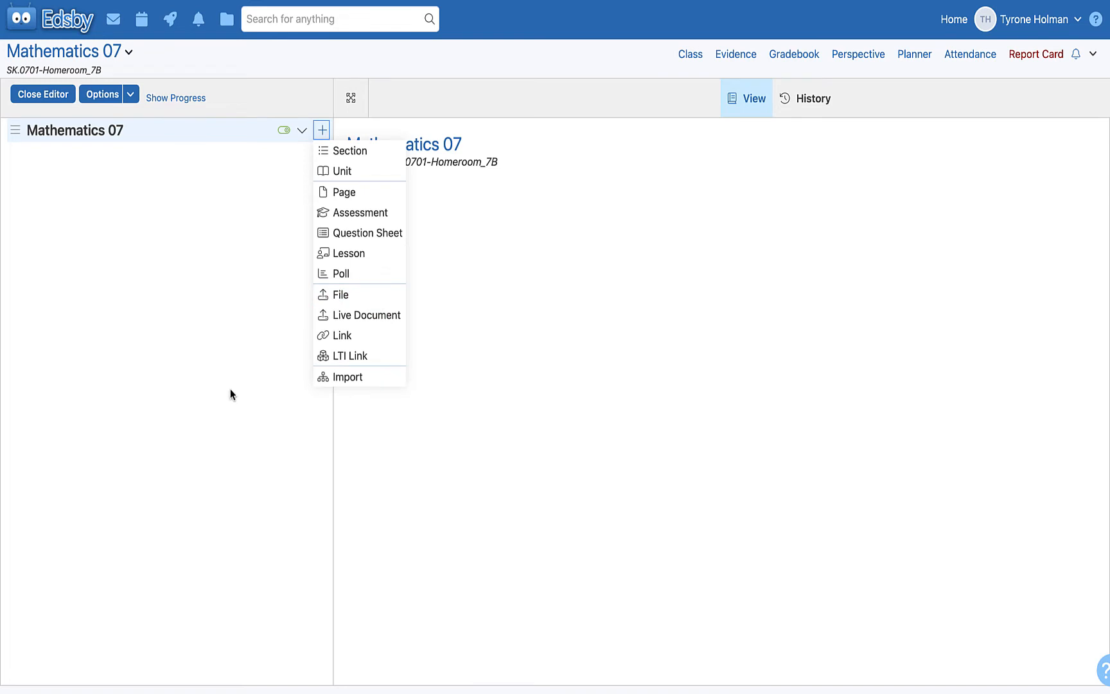
{"action": "mouse_move", "coordinate": [344, 182]}
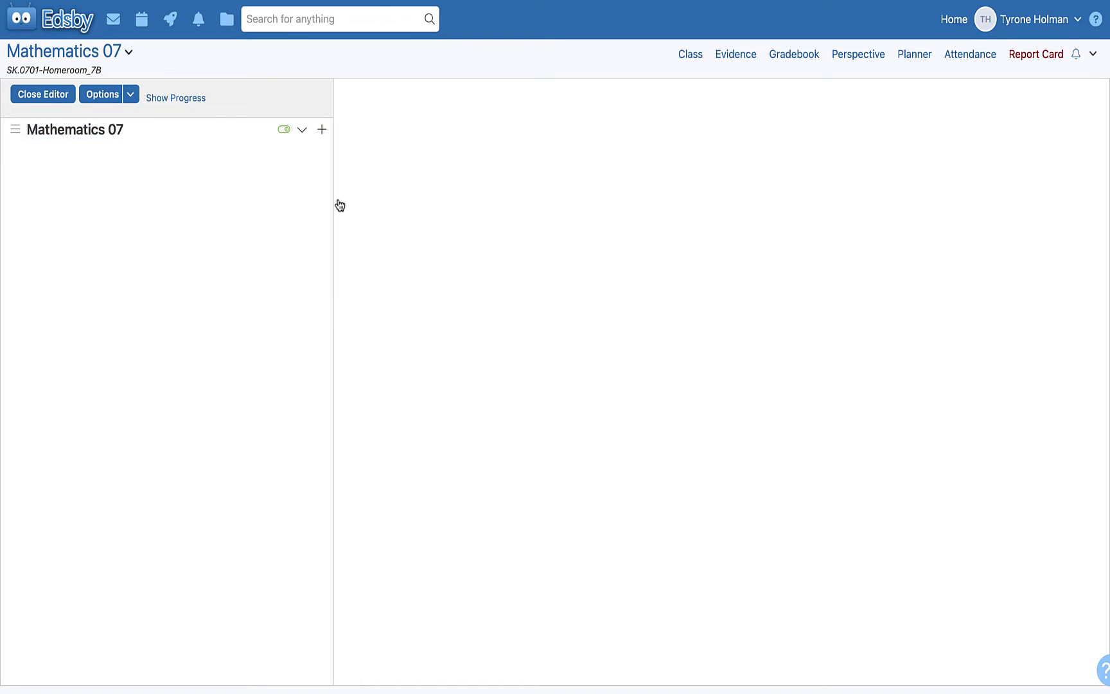
- Start a new unit in Mathematics 07 titled 'Space and Shape'
{"action": "left_click", "coordinate": [321, 129]}
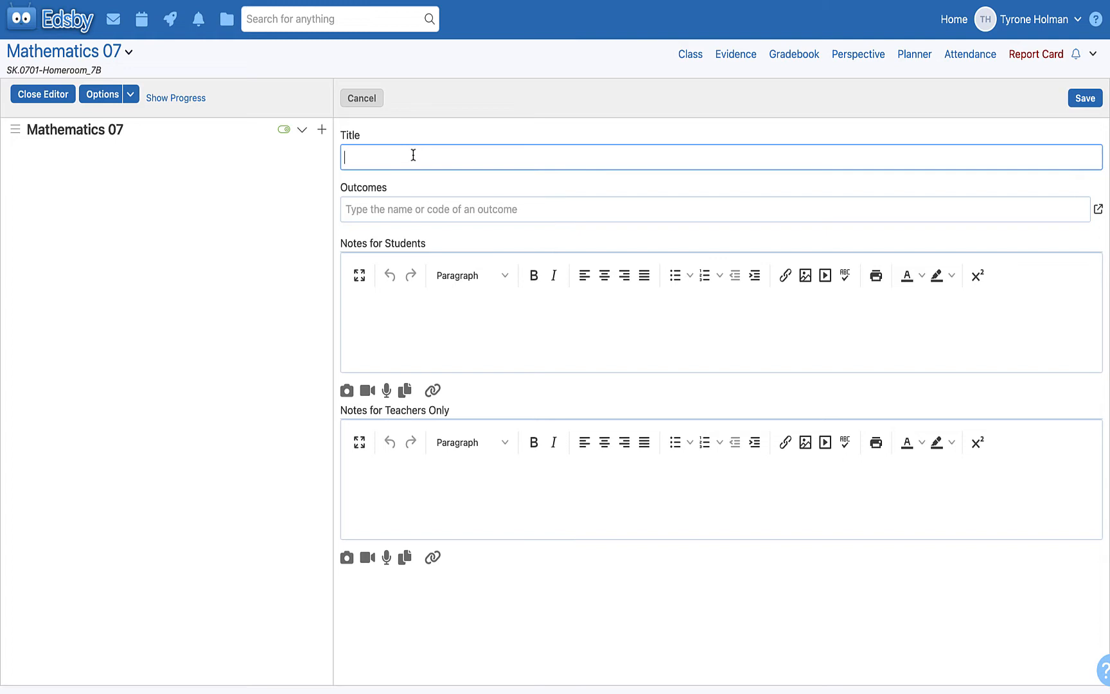
{"action": "type", "text": "Space and Shape"}
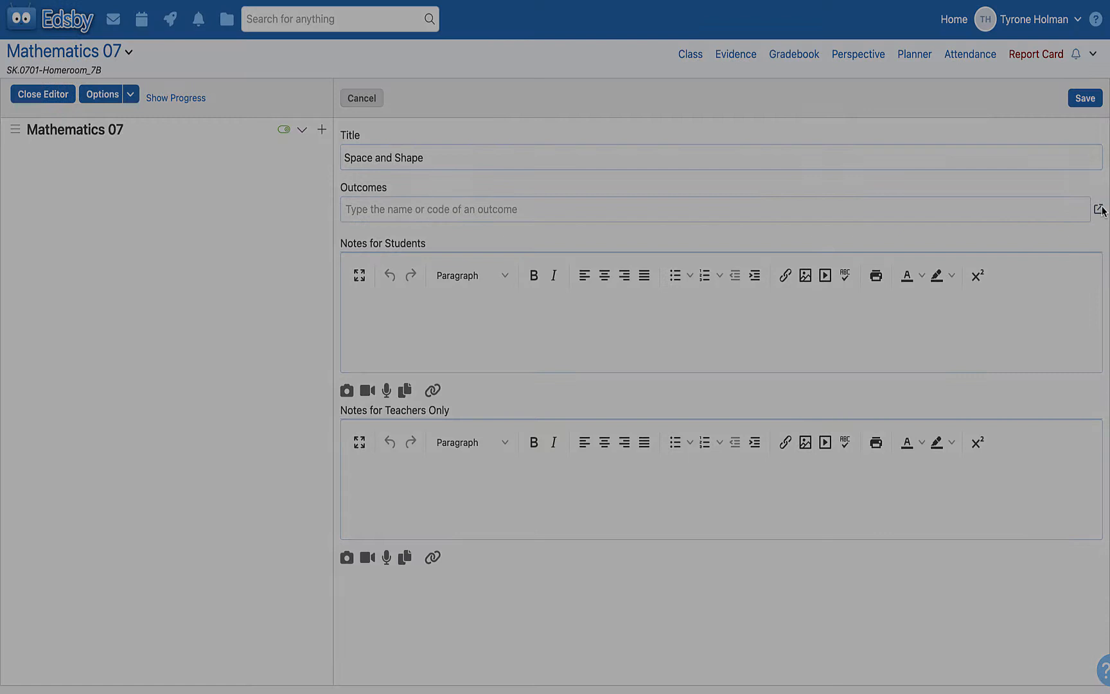
- Link the unit to the Shape and Space outcome SS7 and save it
{"action": "left_click", "coordinate": [1100, 209]}
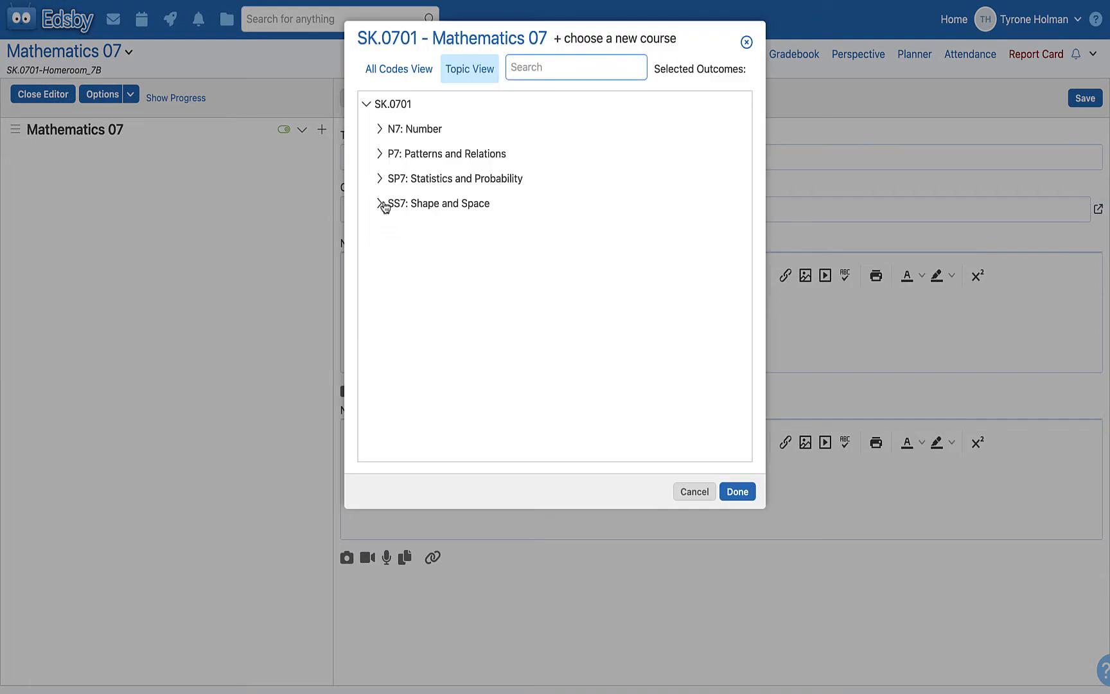
{"action": "left_click", "coordinate": [381, 203]}
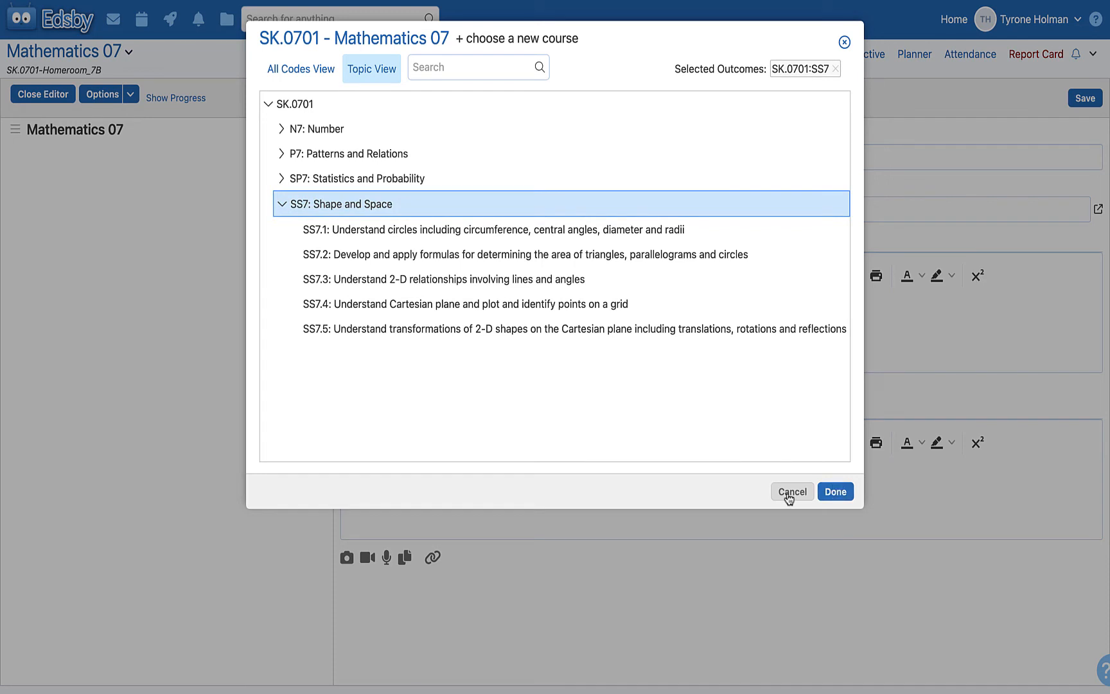
{"action": "mouse_move", "coordinate": [694, 348]}
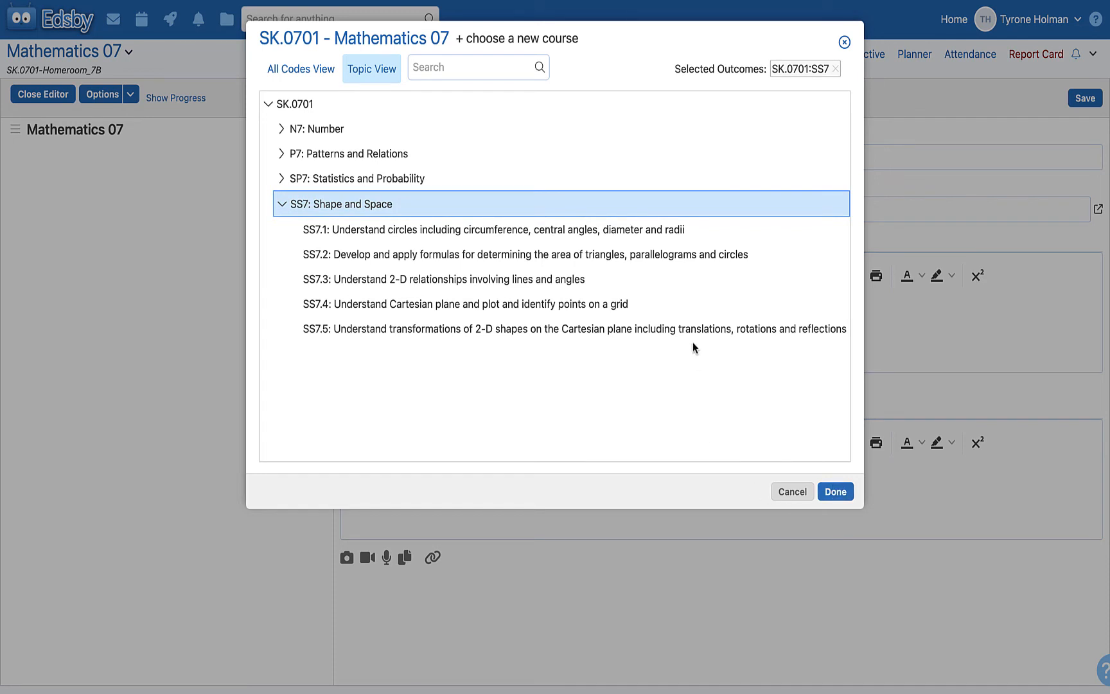
{"action": "mouse_move", "coordinate": [785, 458]}
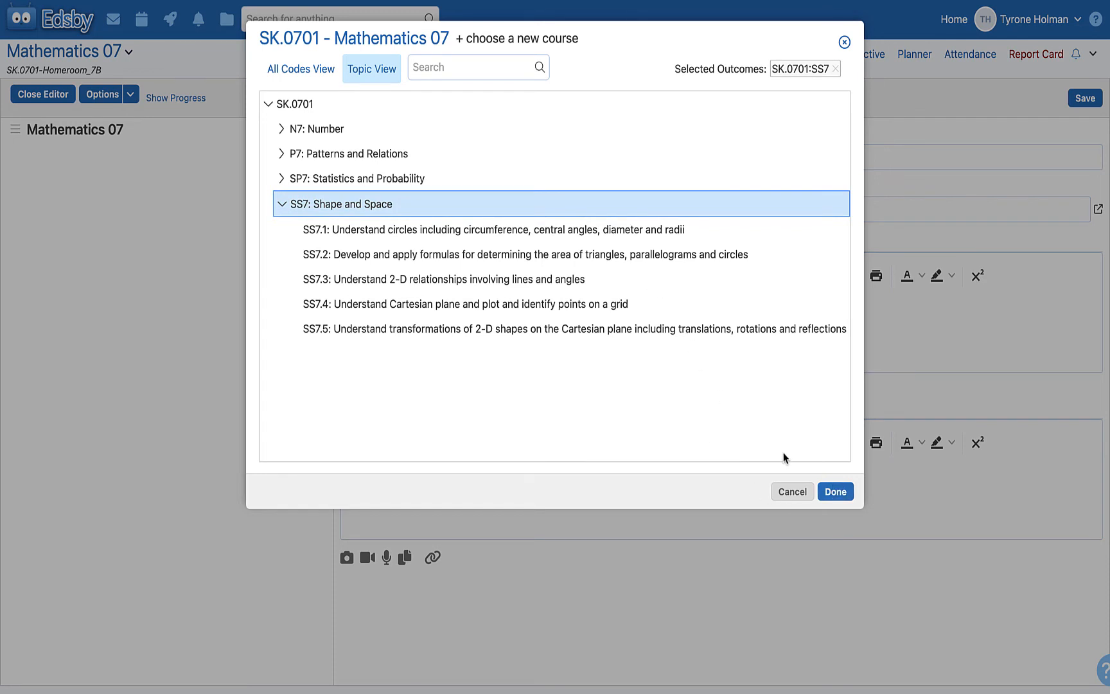
{"action": "left_click", "coordinate": [835, 491]}
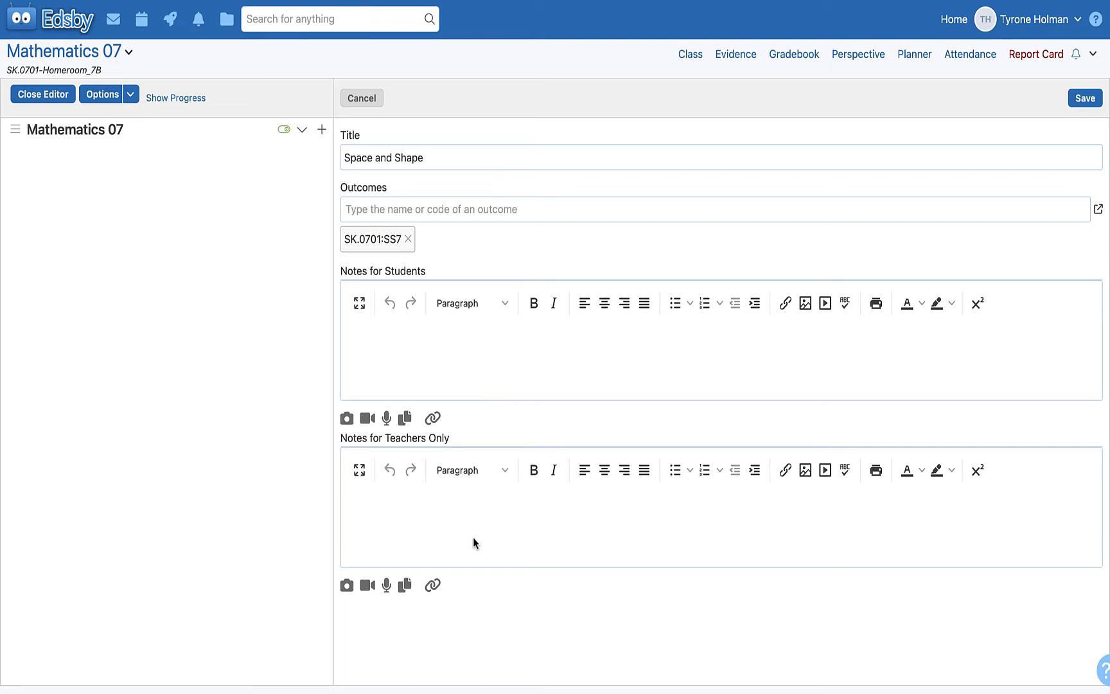
{"action": "mouse_move", "coordinate": [454, 529]}
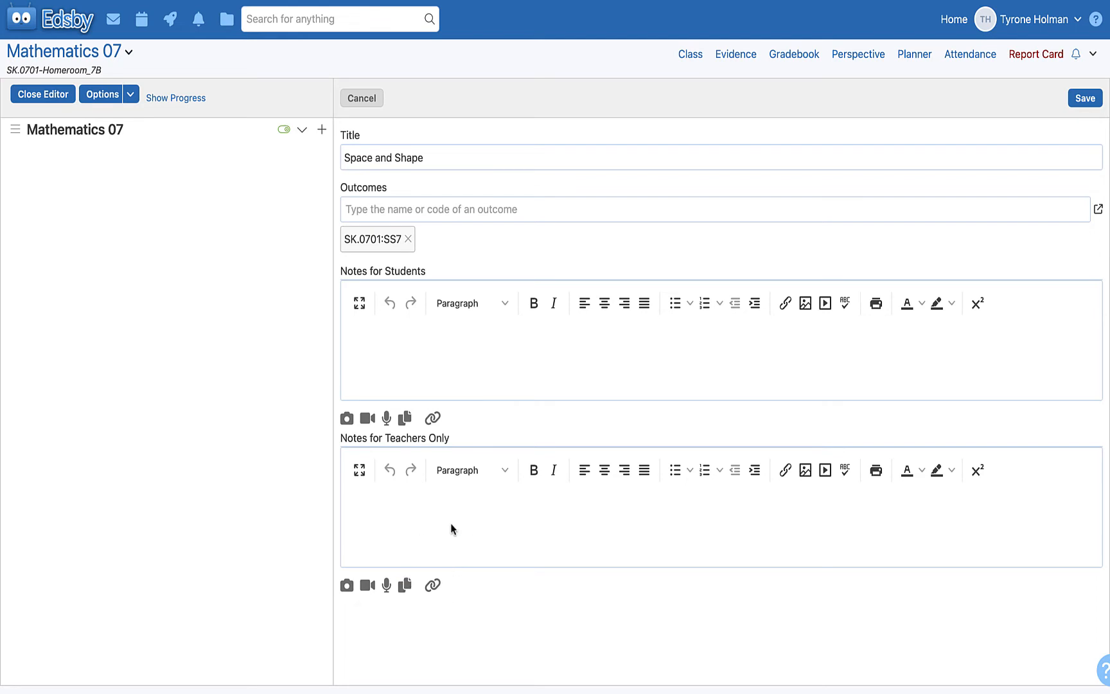
{"action": "left_click", "coordinate": [1093, 98]}
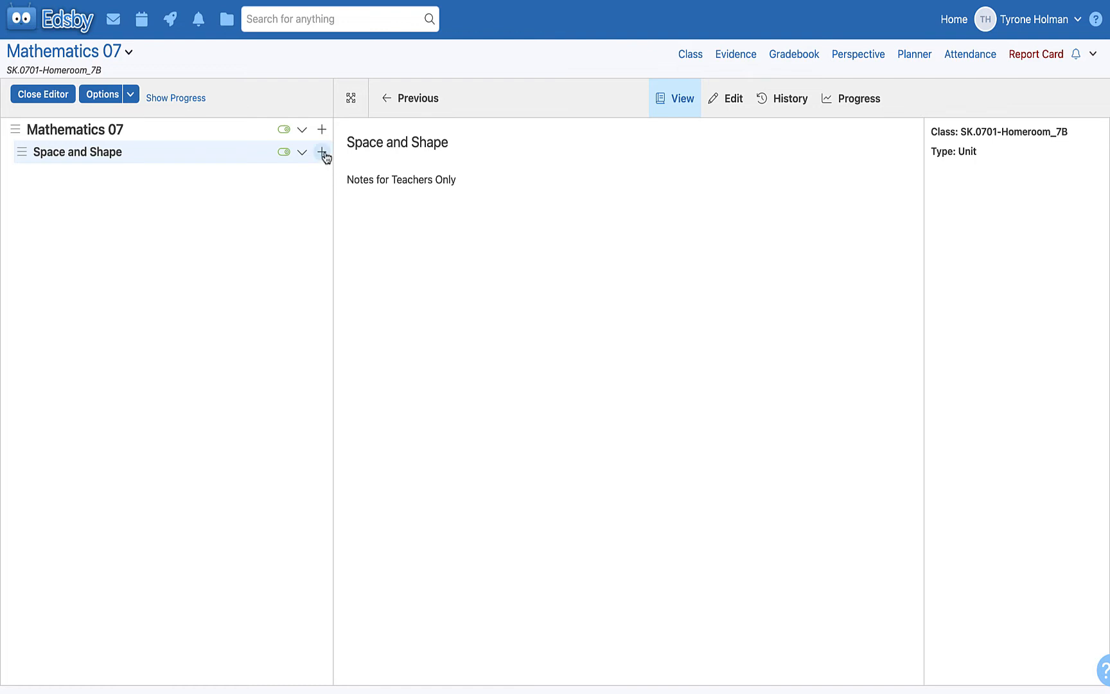
- Start an assessment under Space and Shape titled 'Graphing Translations and Reflections'
{"action": "left_click", "coordinate": [321, 153]}
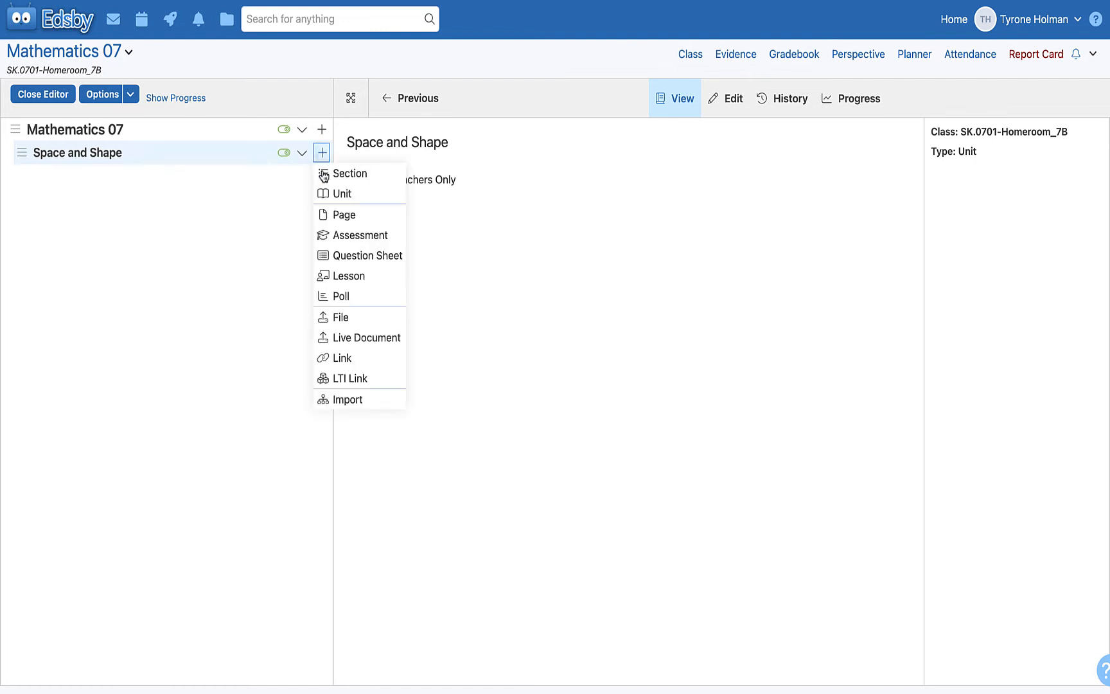
{"action": "mouse_move", "coordinate": [360, 235]}
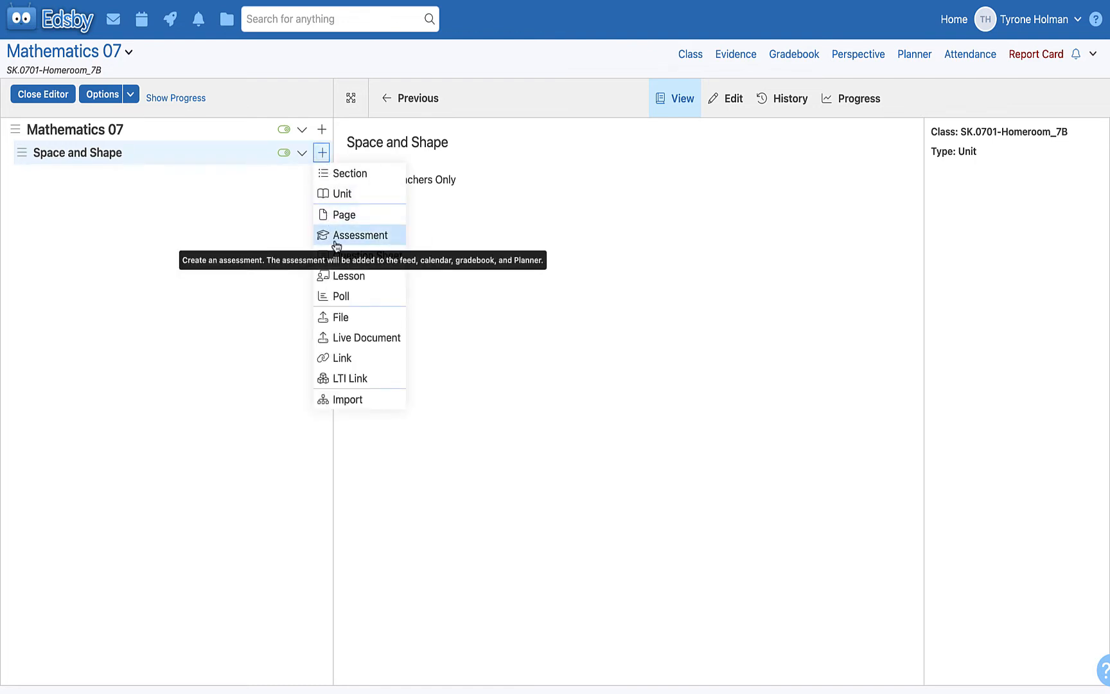
{"action": "left_click", "coordinate": [360, 235]}
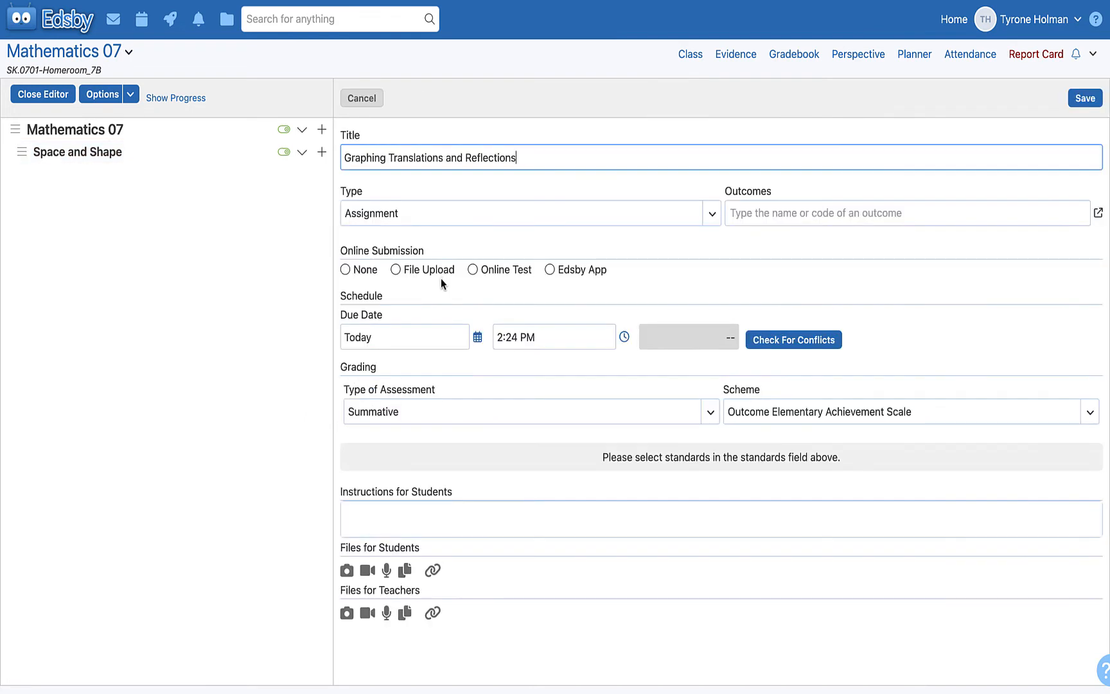
{"action": "mouse_move", "coordinate": [847, 205]}
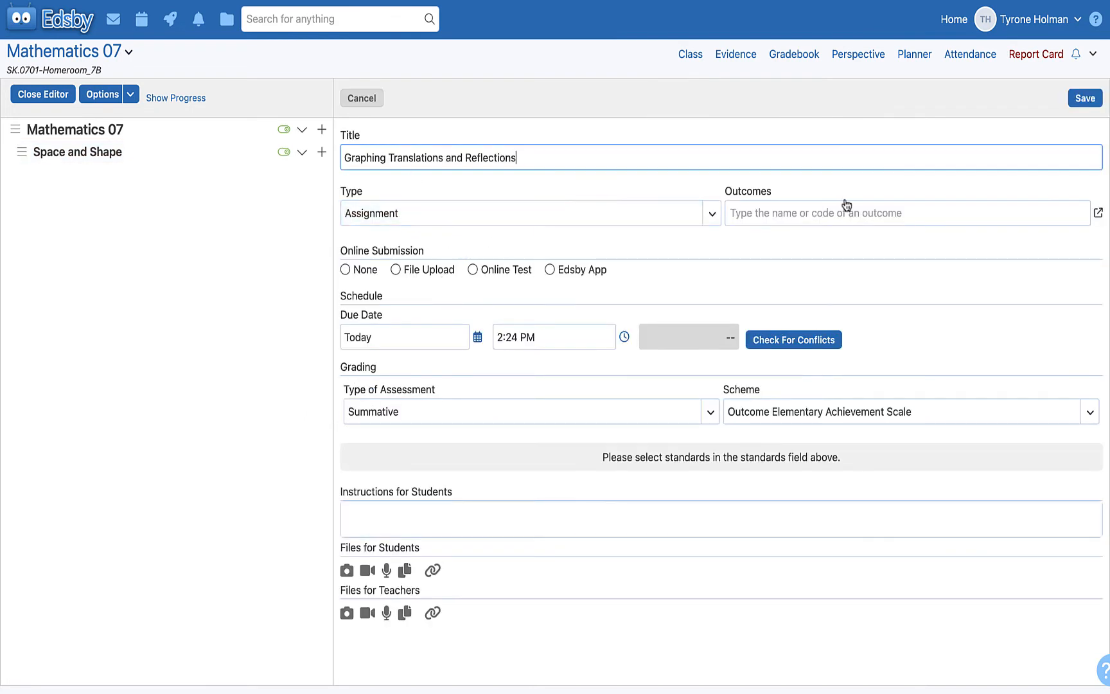
{"action": "left_click", "coordinate": [906, 213]}
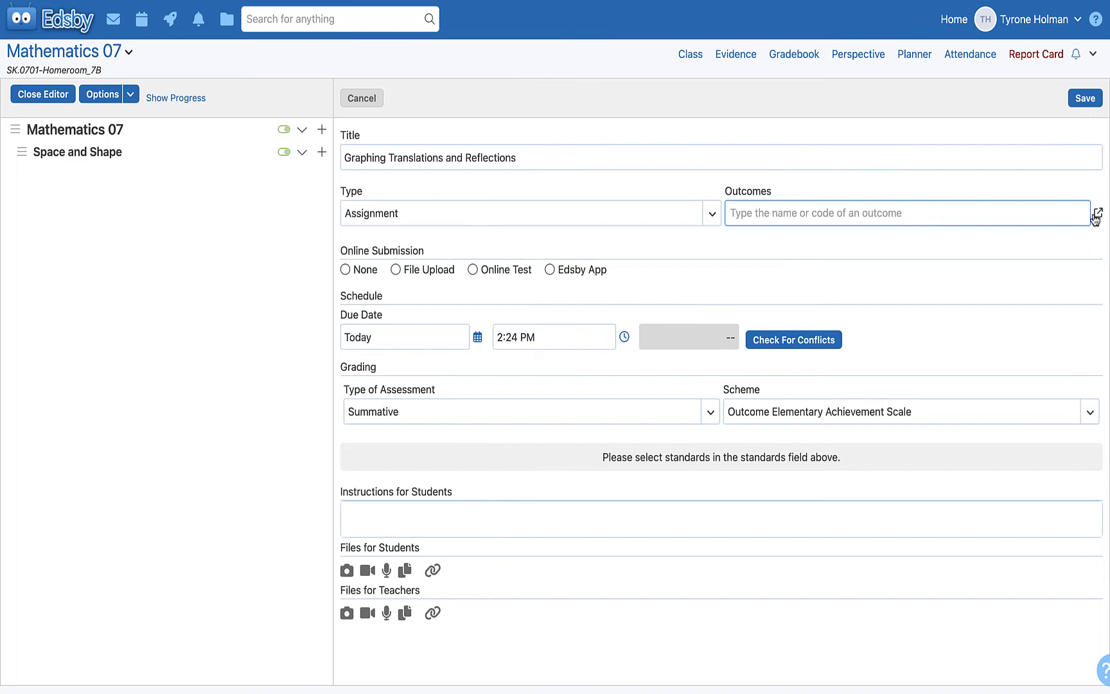
- Link the assignment to outcome SS7.5 and save it under Space and Shape
{"action": "left_click", "coordinate": [1099, 213]}
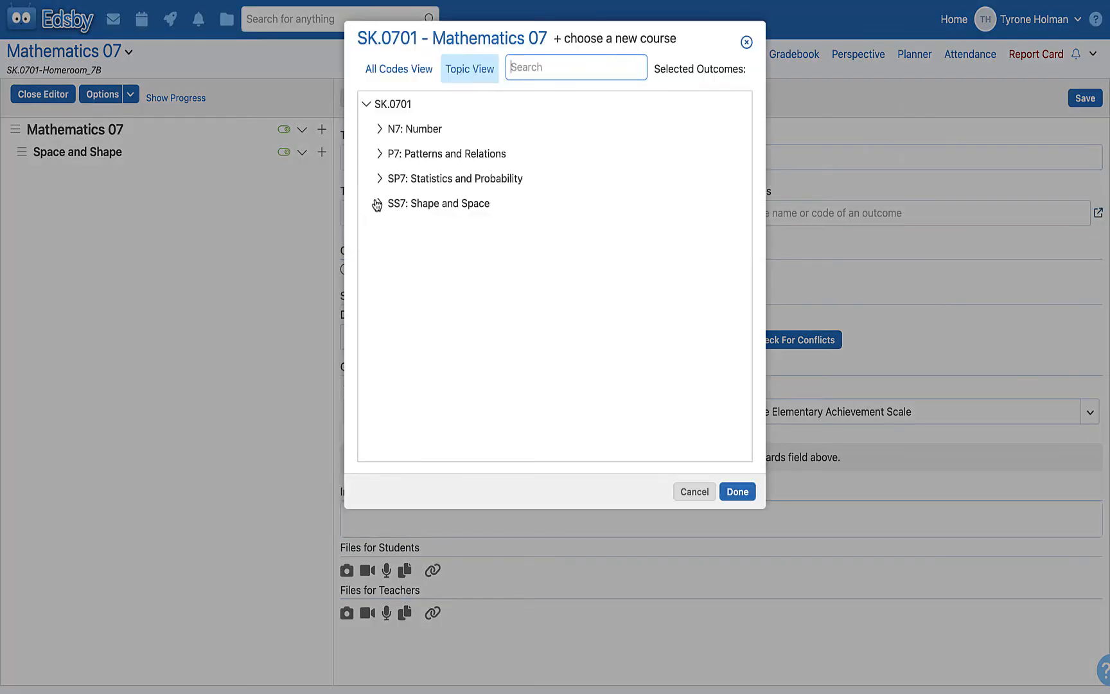
{"action": "left_click", "coordinate": [380, 203]}
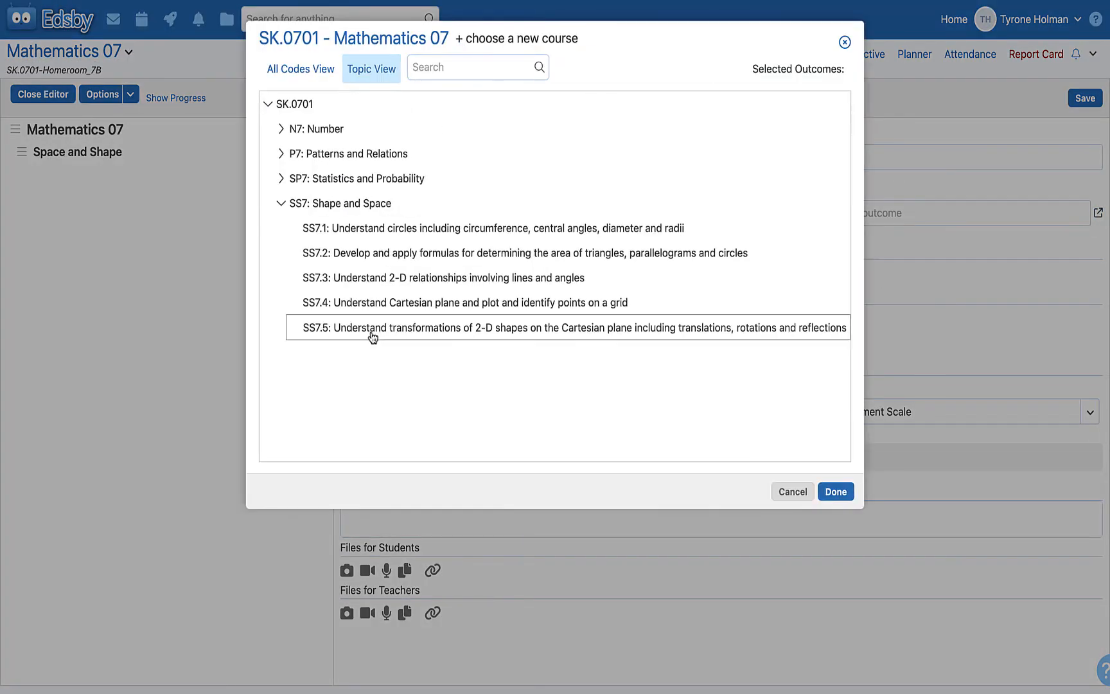
{"action": "left_click", "coordinate": [836, 491]}
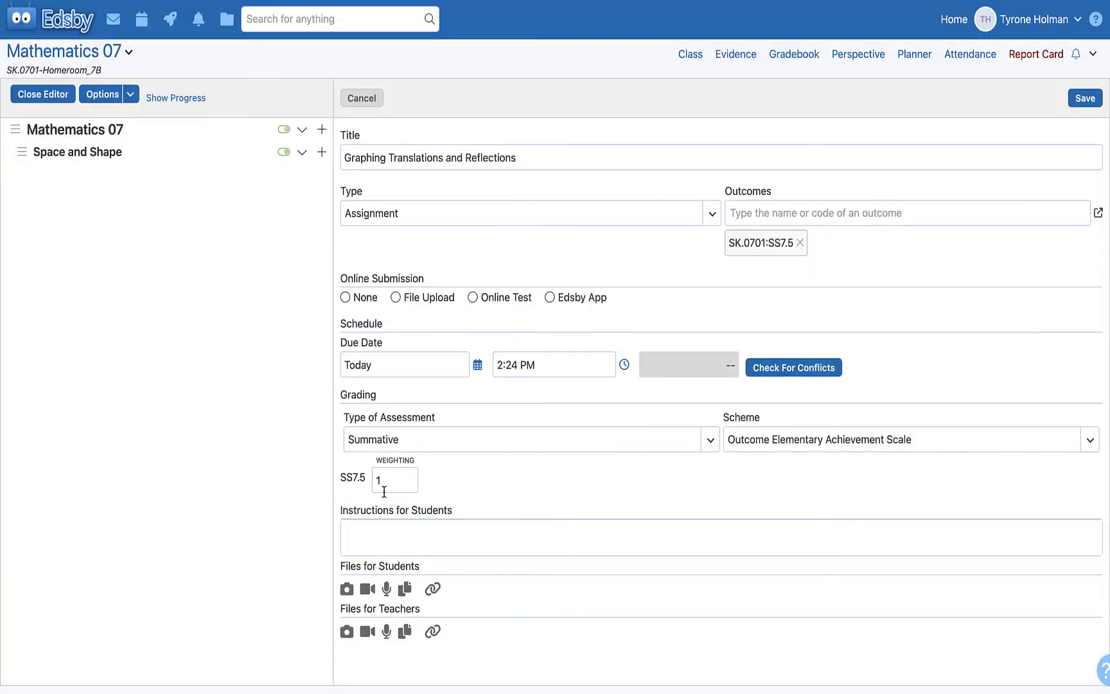
{"action": "mouse_move", "coordinate": [459, 483]}
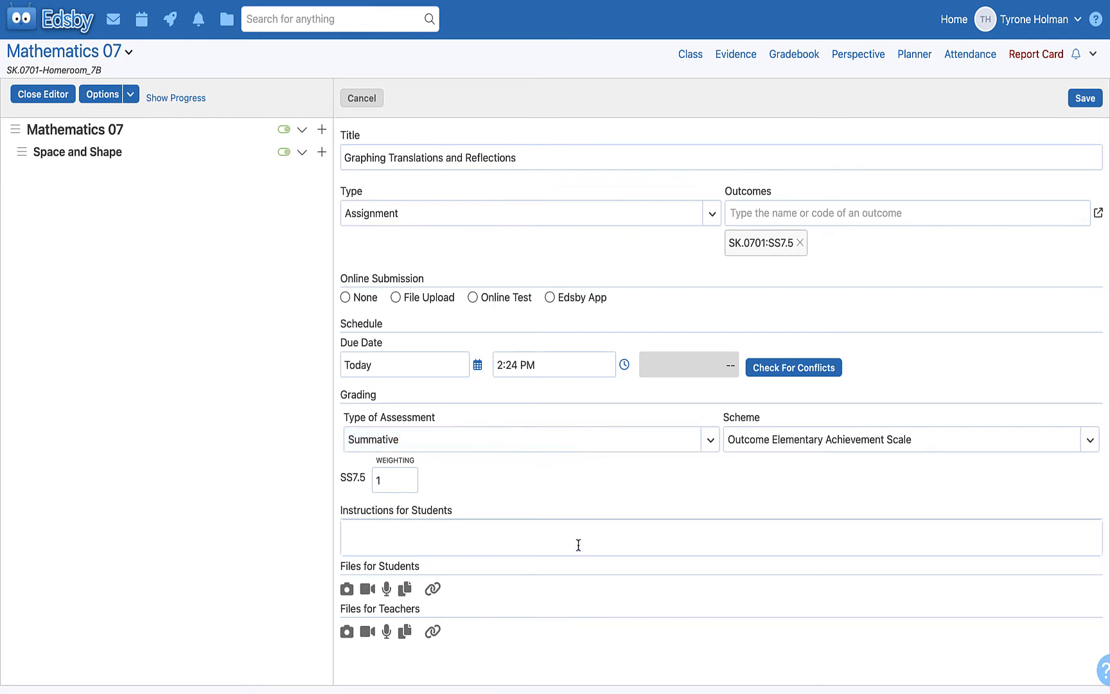
{"action": "mouse_move", "coordinate": [454, 637]}
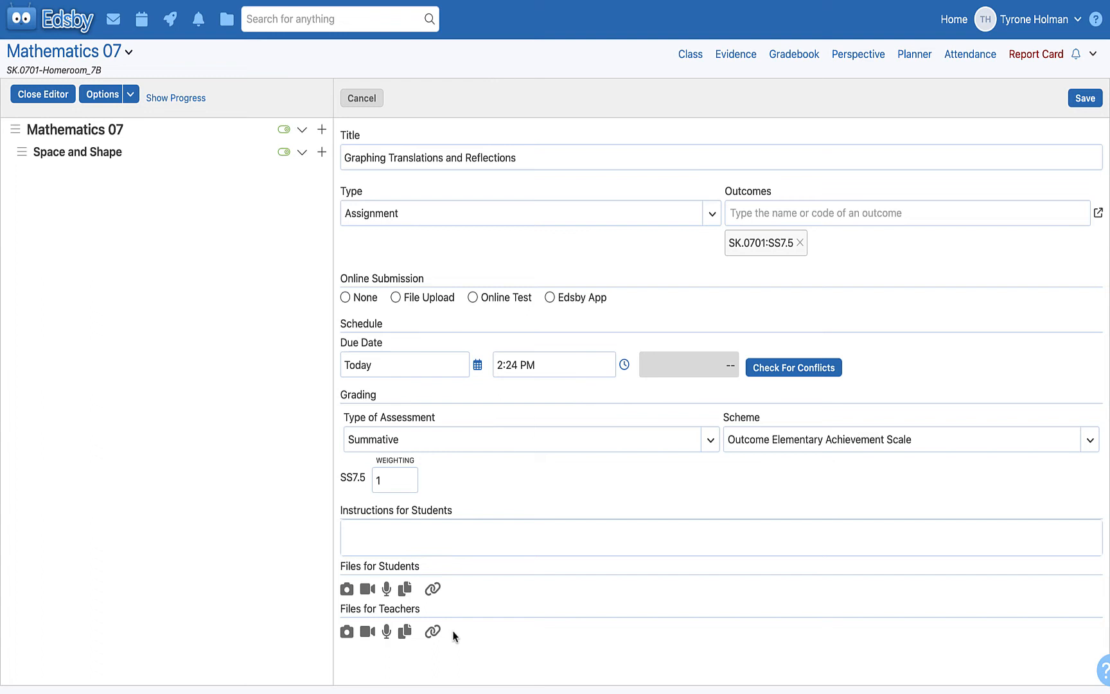
{"action": "left_click", "coordinate": [1089, 97]}
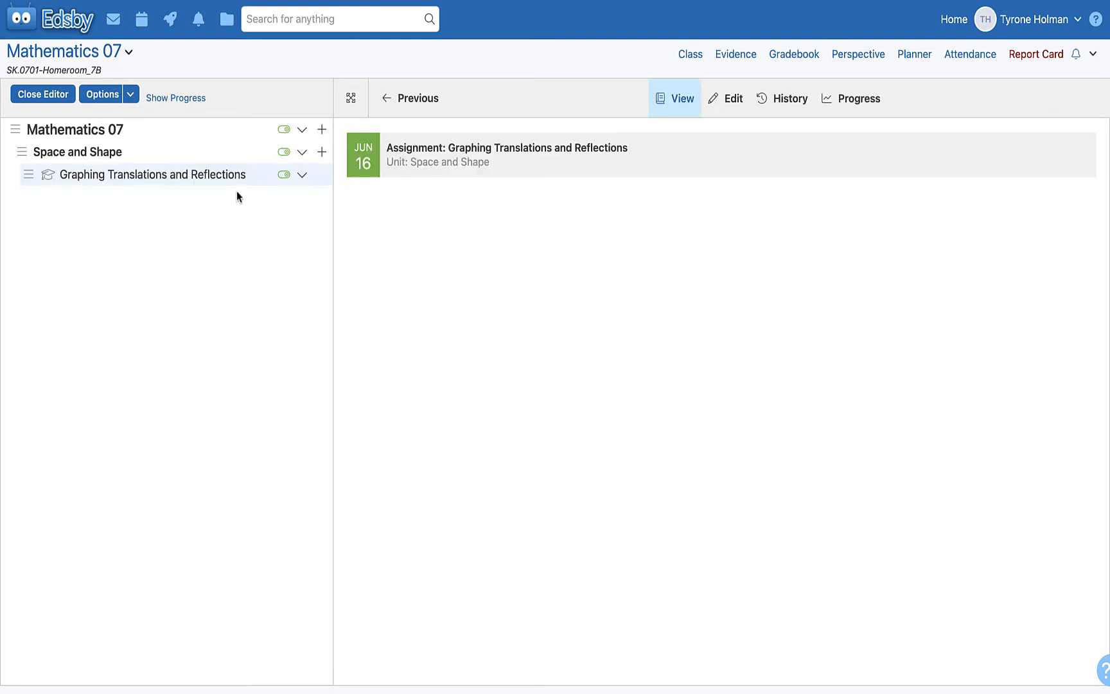
{"action": "mouse_move", "coordinate": [245, 212]}
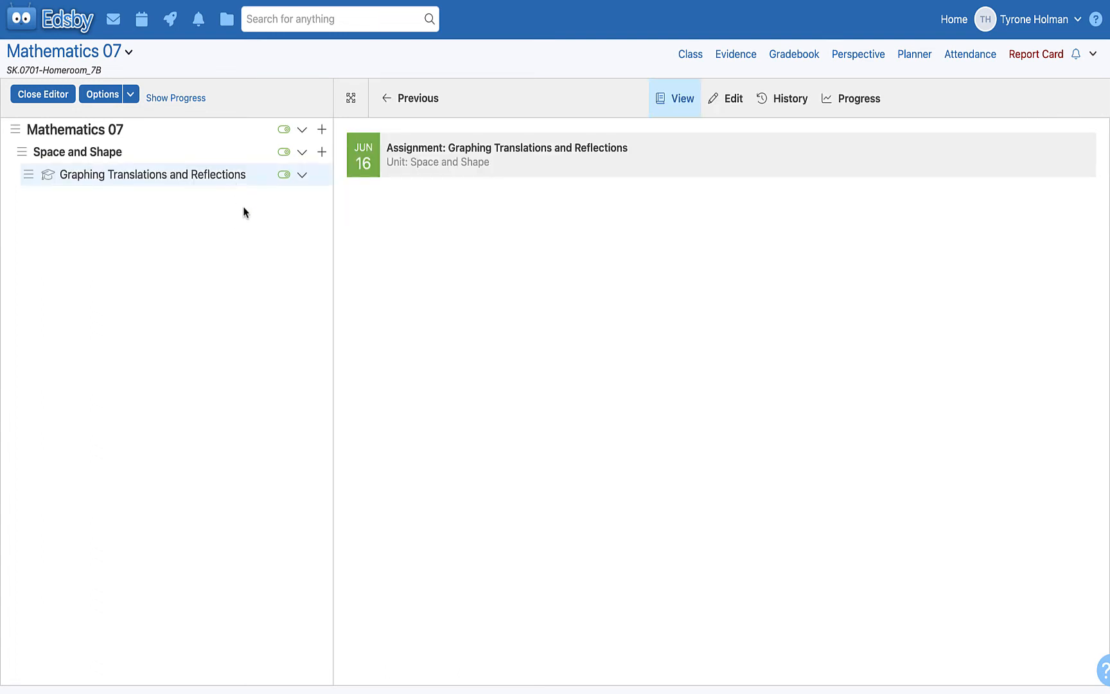
{"action": "mouse_move", "coordinate": [274, 241]}
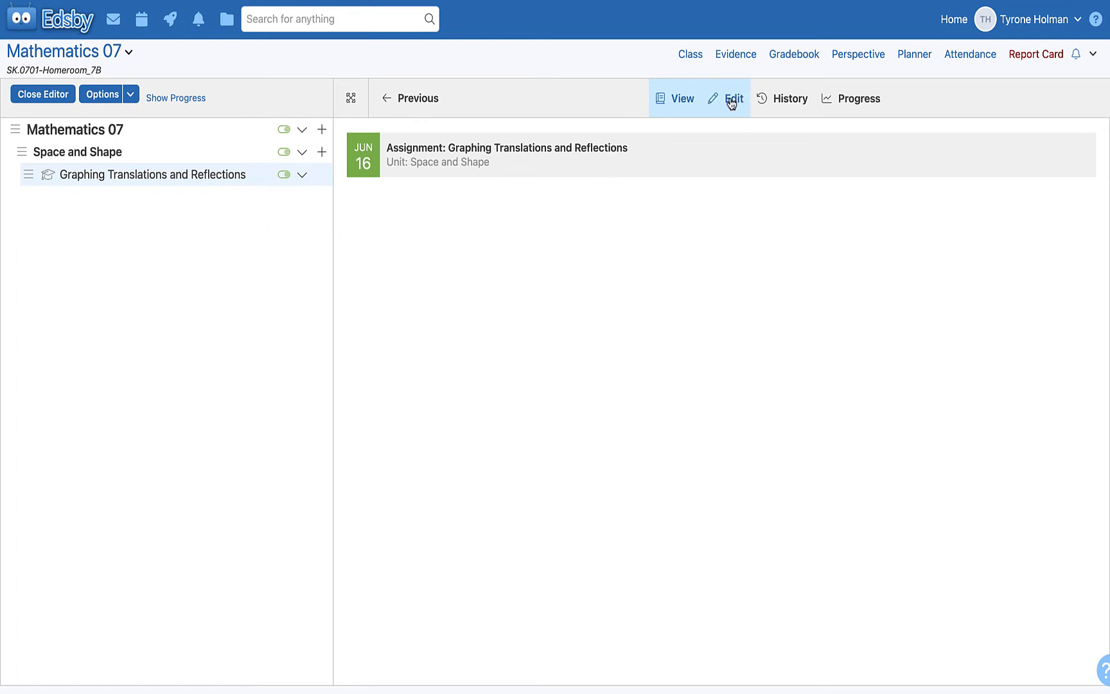
- Re-save the assignment, review its change history, and return to its summary
{"action": "left_click", "coordinate": [735, 98]}
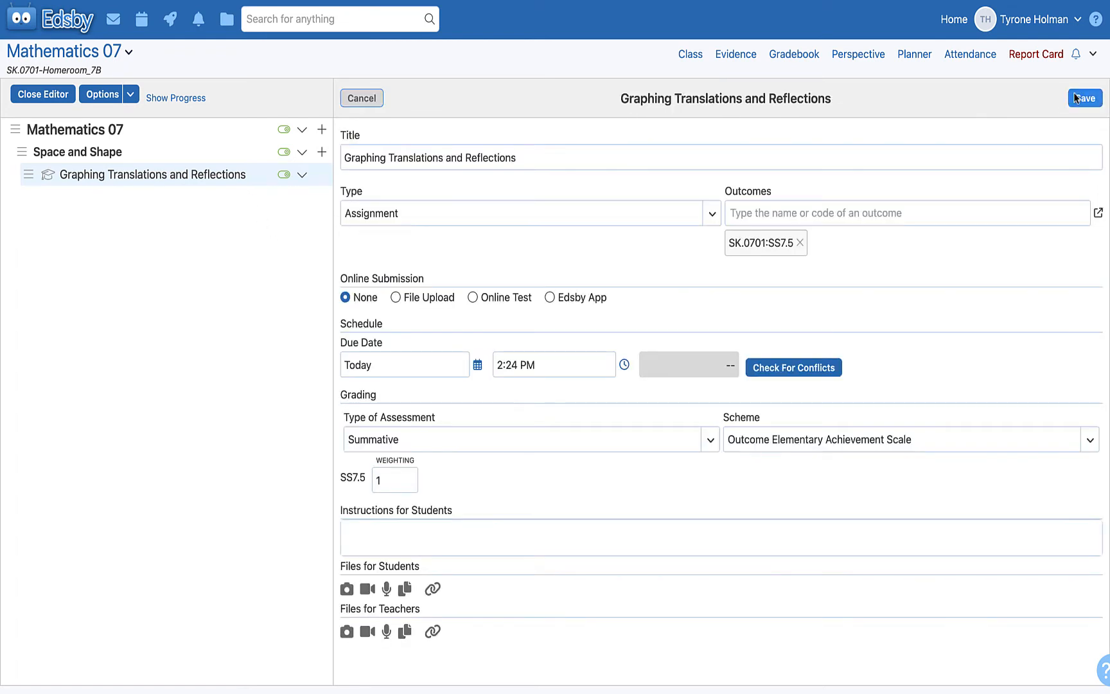
{"action": "left_click", "coordinate": [1087, 97]}
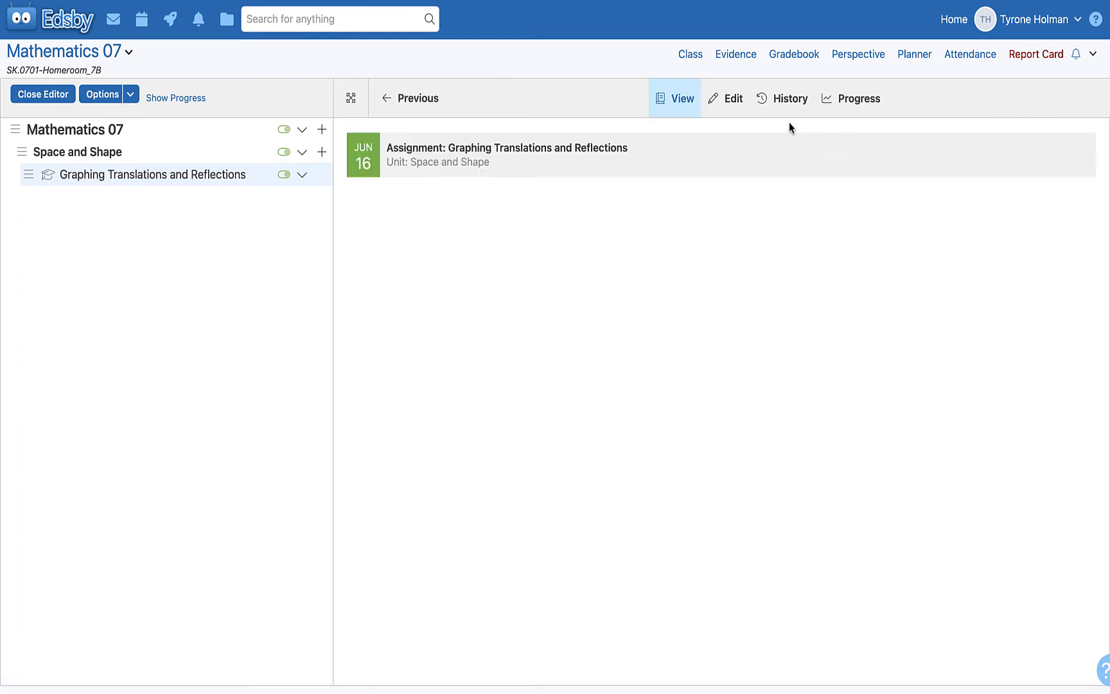
{"action": "left_click", "coordinate": [782, 98]}
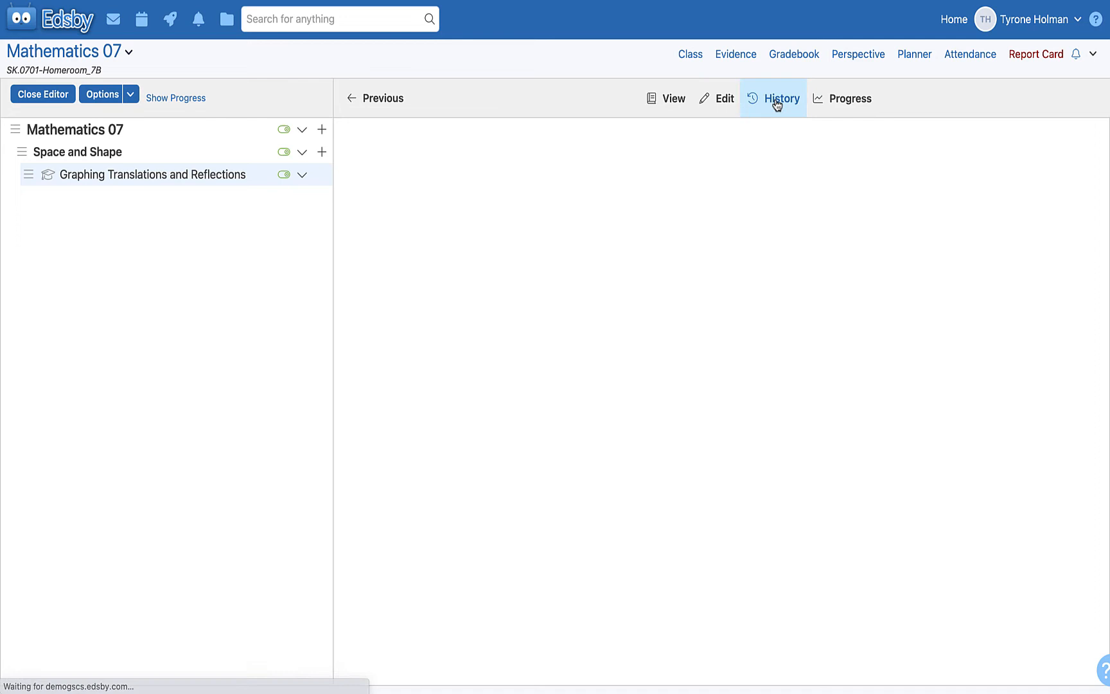
{"action": "left_click", "coordinate": [782, 98]}
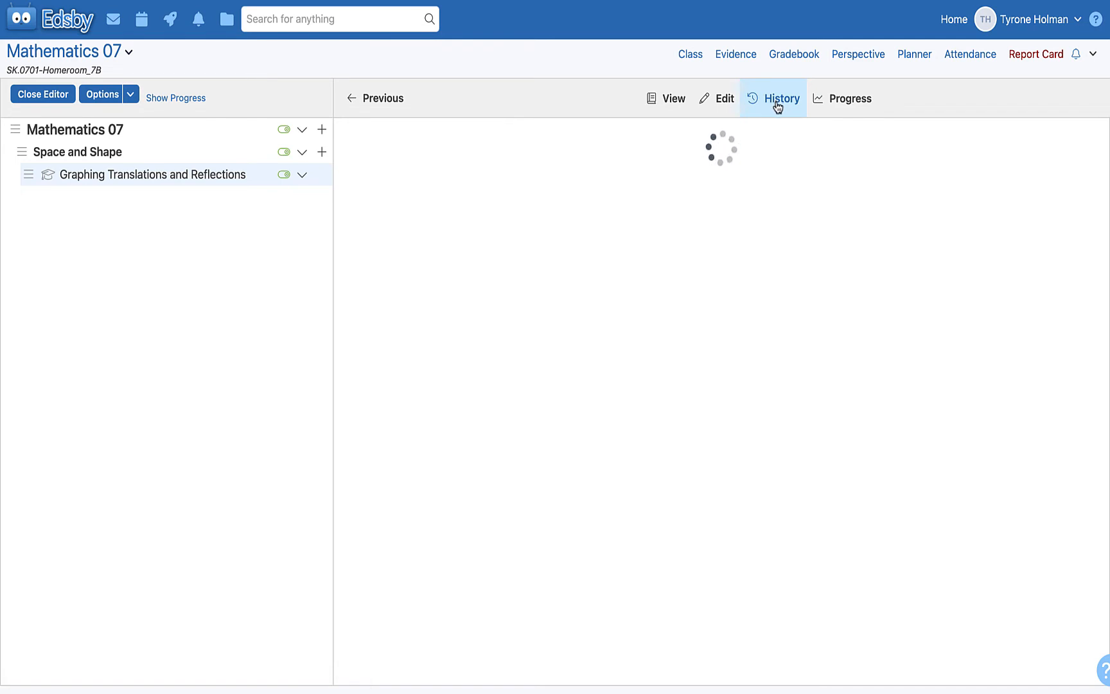
{"action": "left_click", "coordinate": [781, 97]}
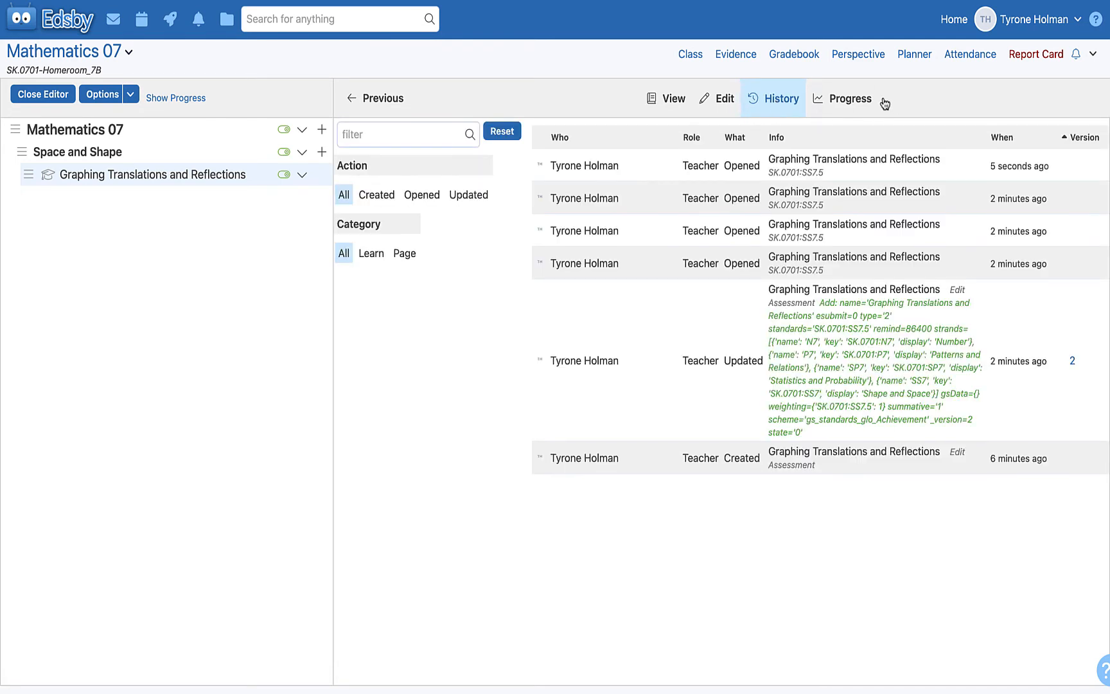
{"action": "left_click", "coordinate": [850, 98]}
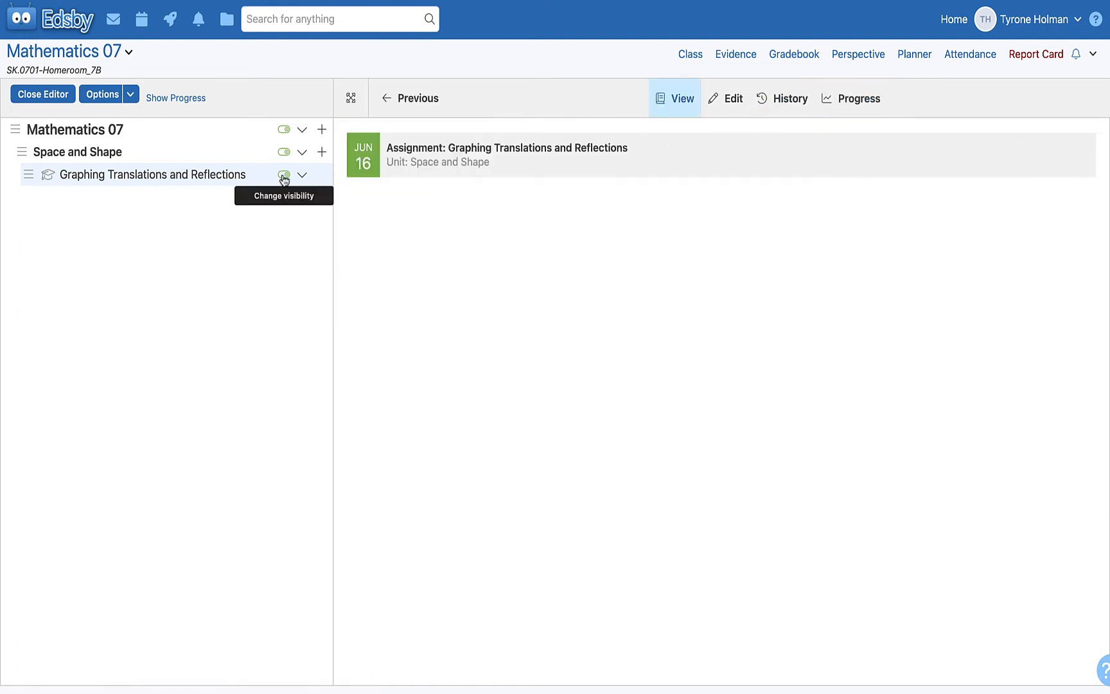
{"action": "mouse_move", "coordinate": [288, 200]}
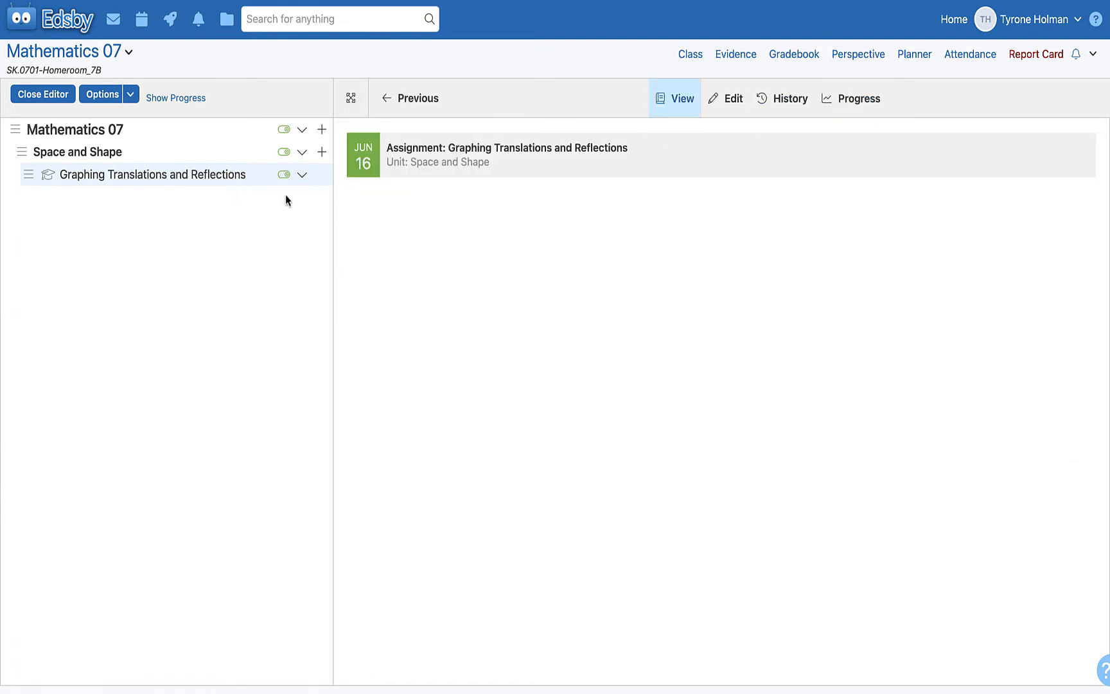
{"action": "mouse_move", "coordinate": [284, 152]}
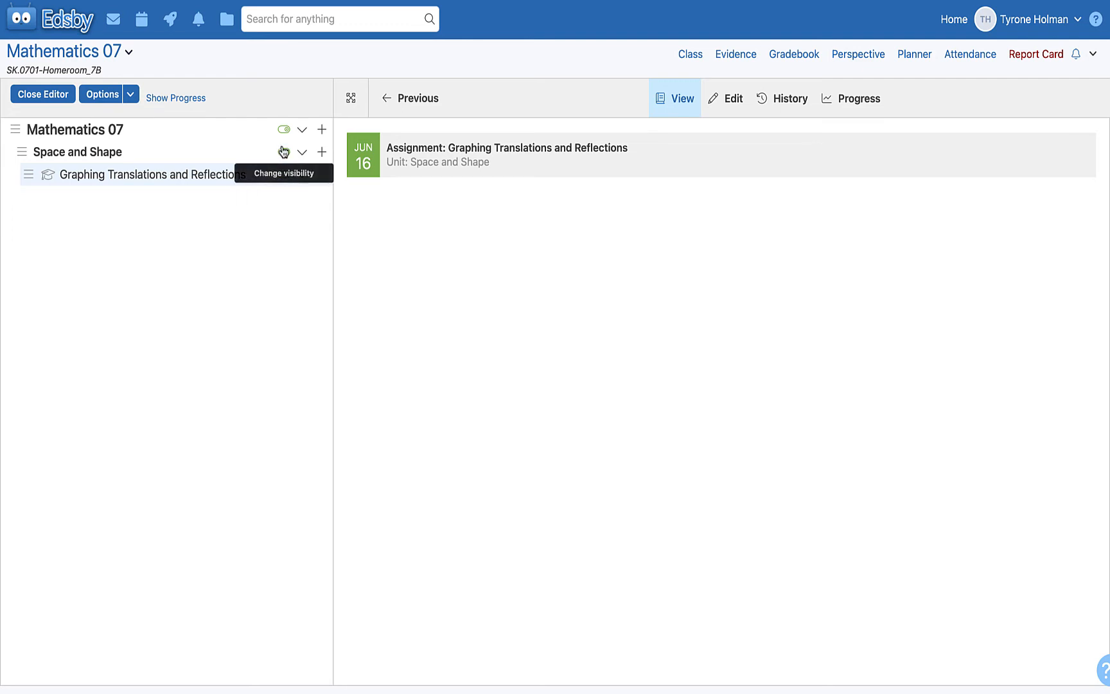
{"action": "left_click", "coordinate": [284, 151]}
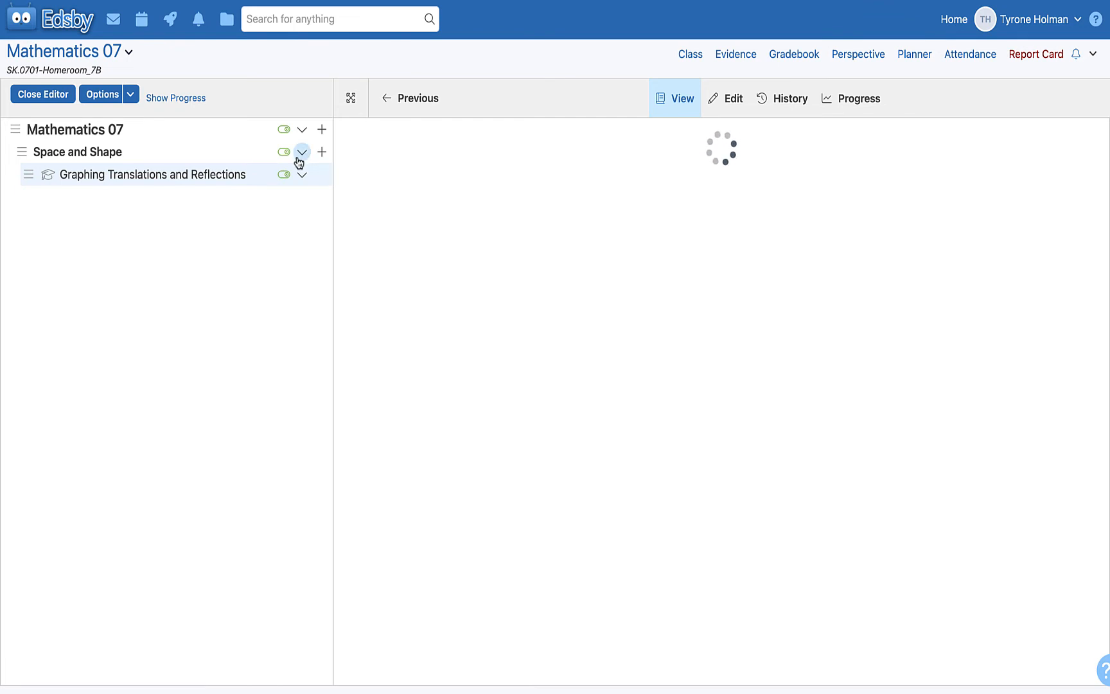
{"action": "left_click", "coordinate": [302, 153]}
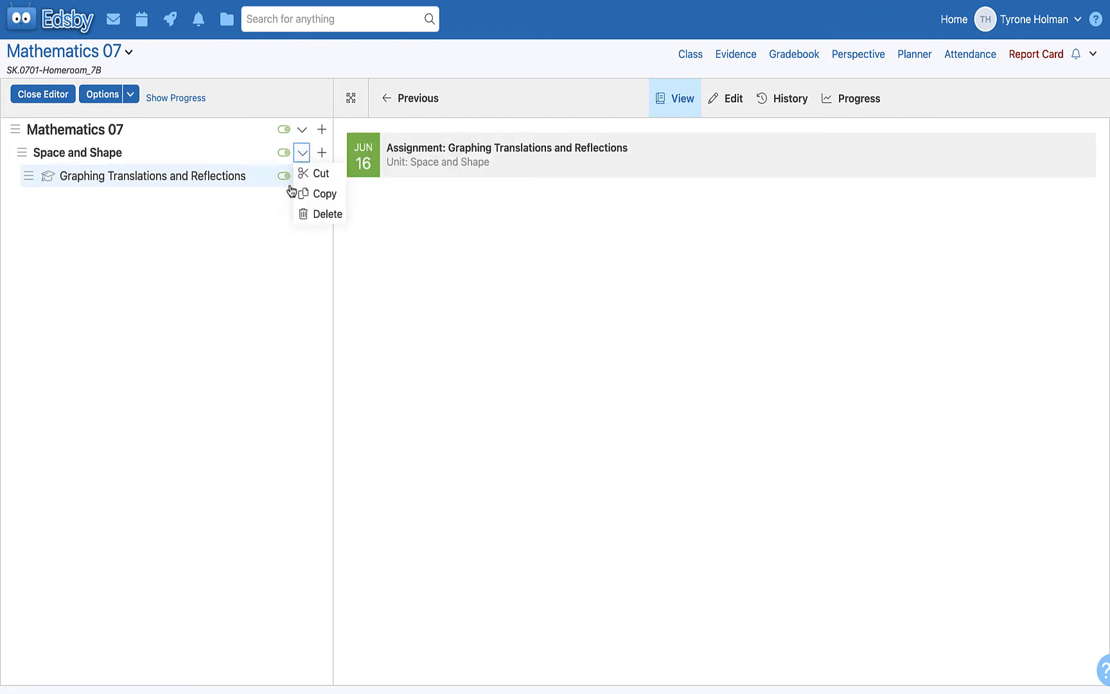
{"action": "mouse_move", "coordinate": [318, 222]}
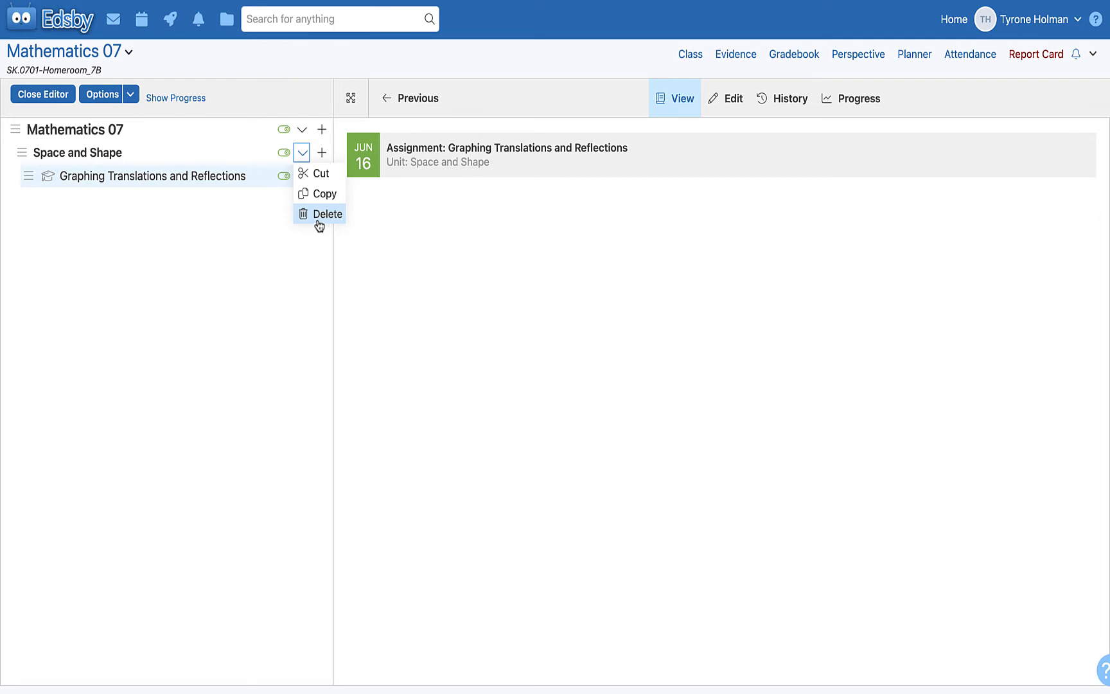
{"action": "mouse_move", "coordinate": [322, 234]}
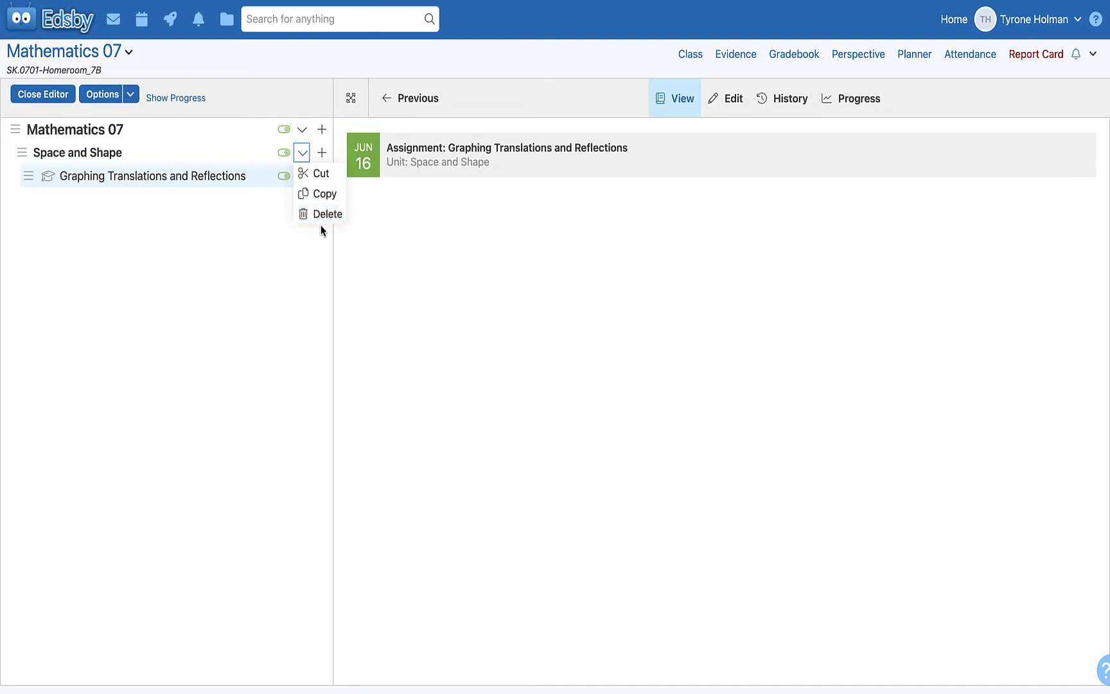
{"action": "mouse_move", "coordinate": [319, 220]}
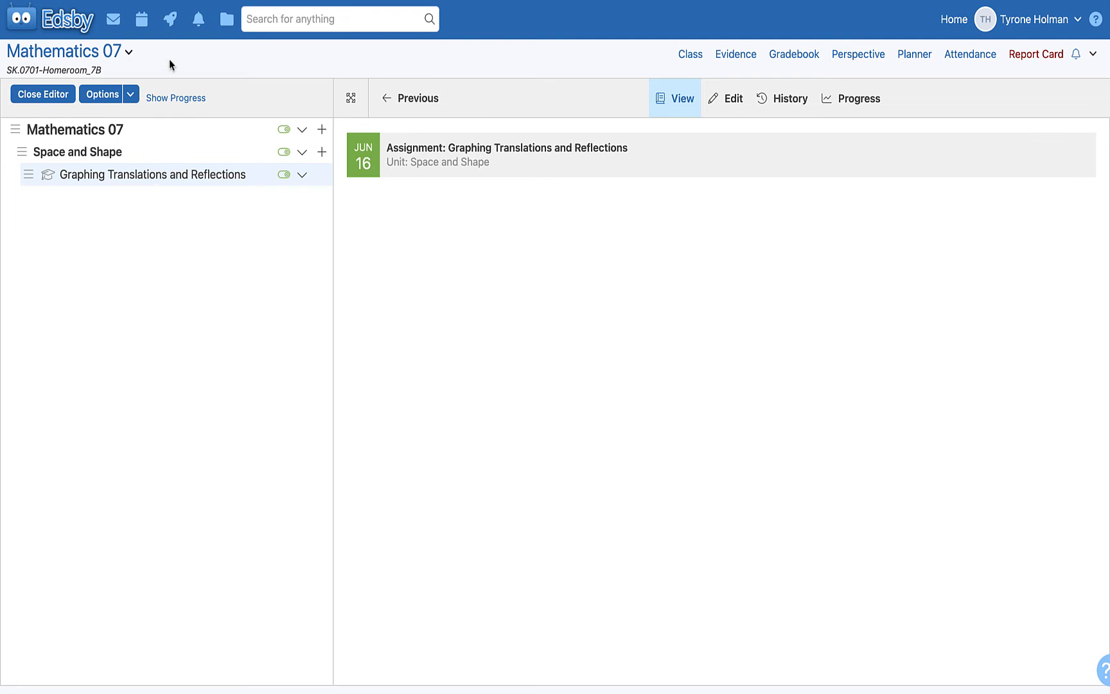
{"action": "mouse_move", "coordinate": [131, 101]}
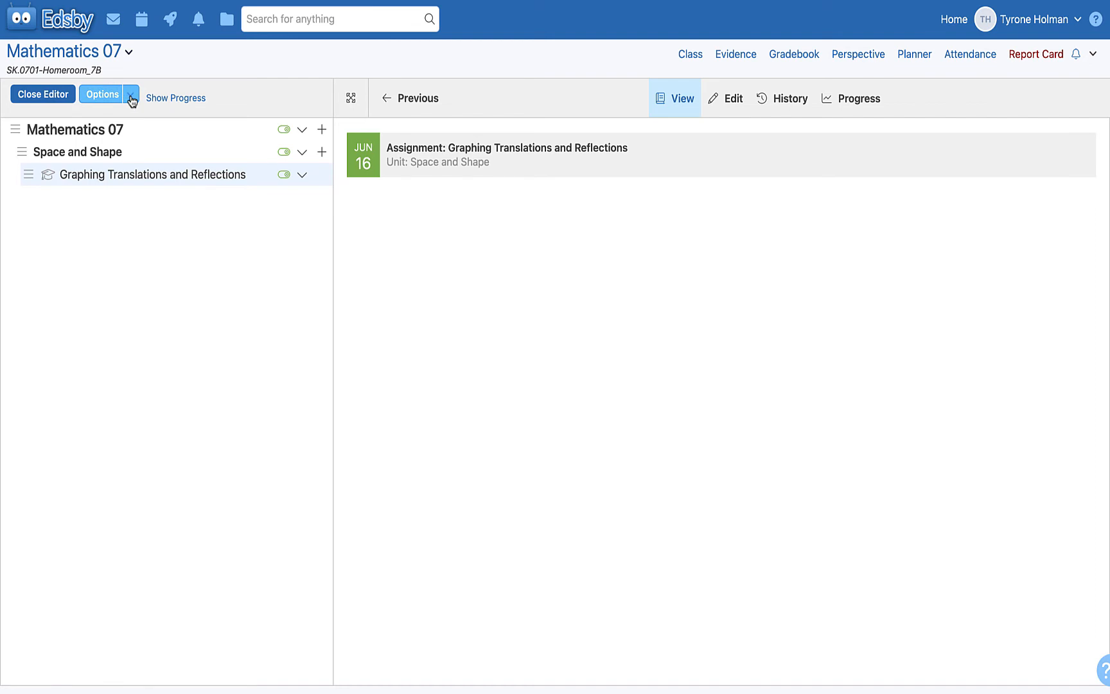
- Switch to the English Language Arts 07 class via the class switcher
{"action": "left_click", "coordinate": [130, 95]}
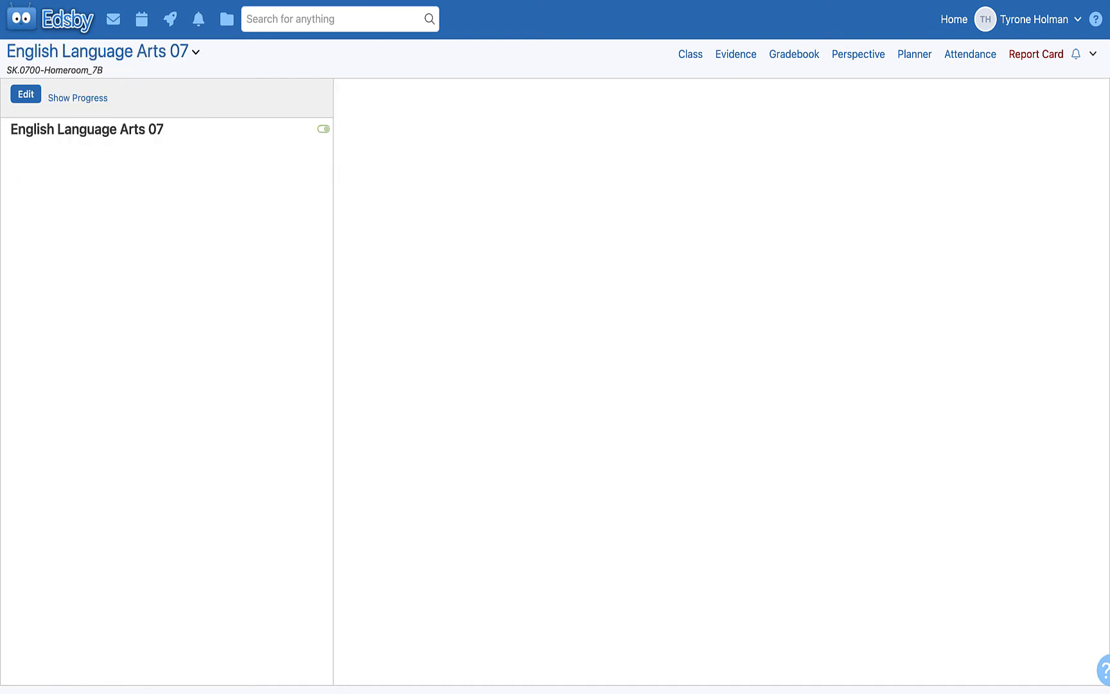
{"action": "mouse_move", "coordinate": [215, 320]}
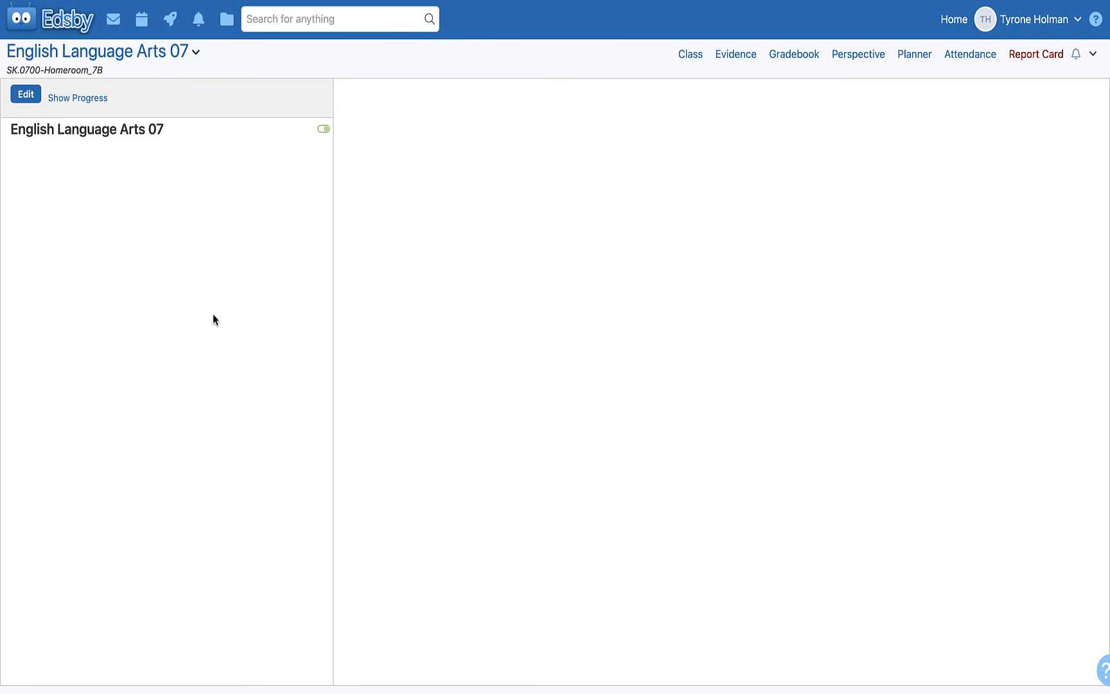
{"action": "mouse_move", "coordinate": [231, 277]}
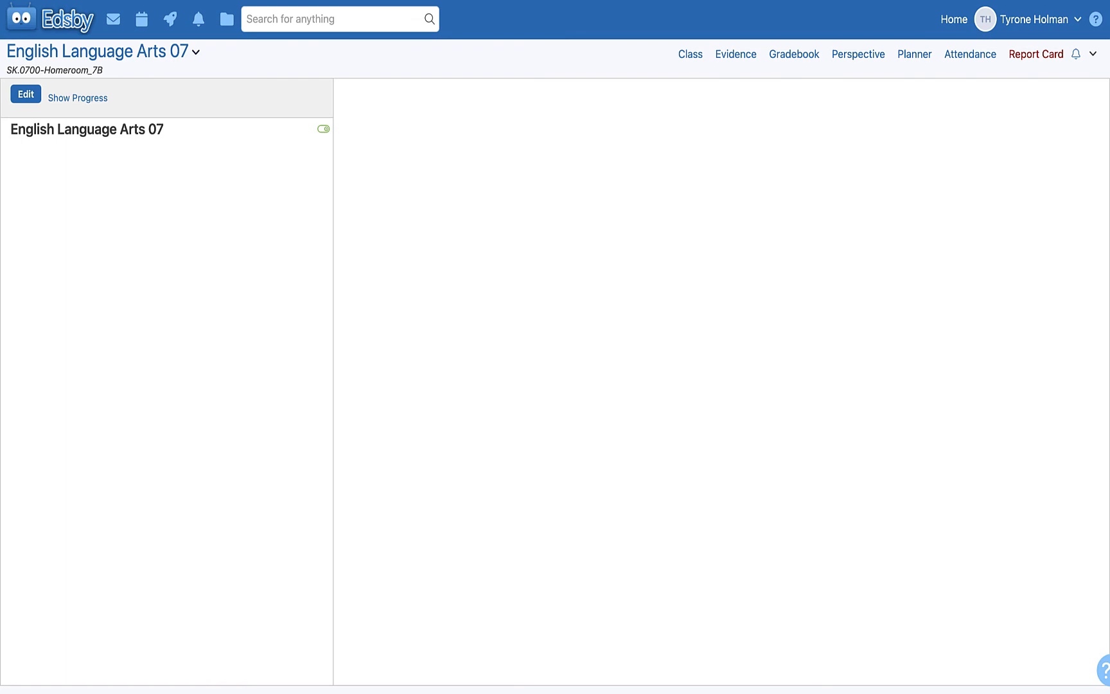
- Add six units: Reading, Listening, Writing, Representing, Speaking and Viewing, and save
{"action": "left_click", "coordinate": [29, 95]}
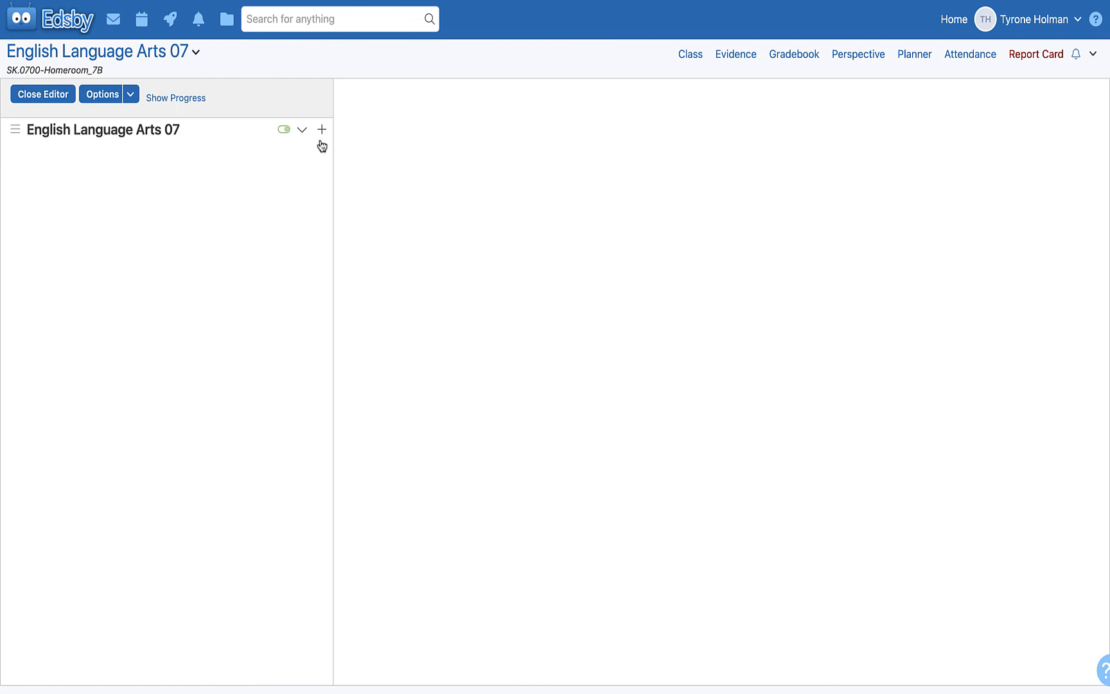
{"action": "left_click", "coordinate": [322, 129]}
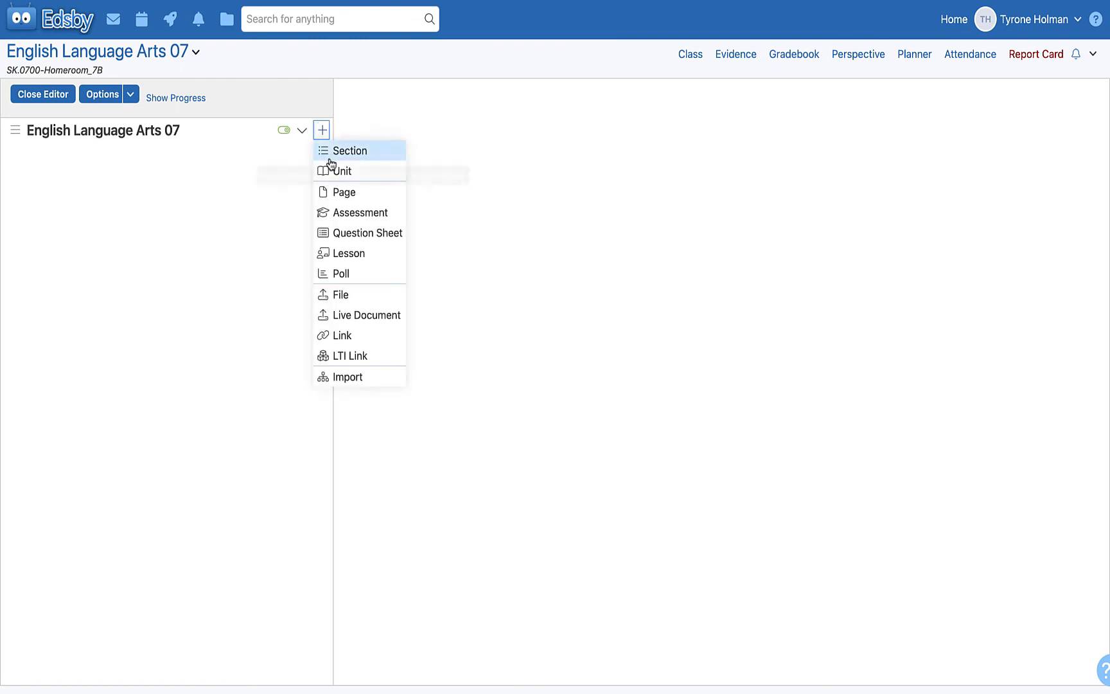
{"action": "left_click", "coordinate": [349, 150]}
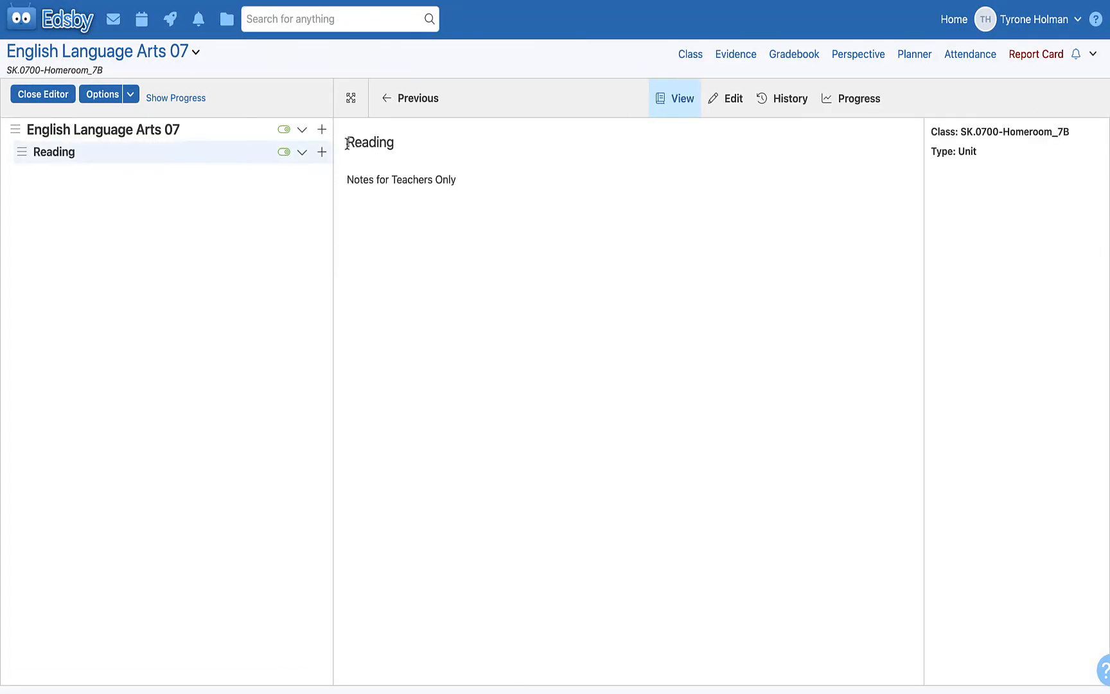
{"action": "left_click", "coordinate": [323, 130]}
{"action": "type", "text": "Repr"}
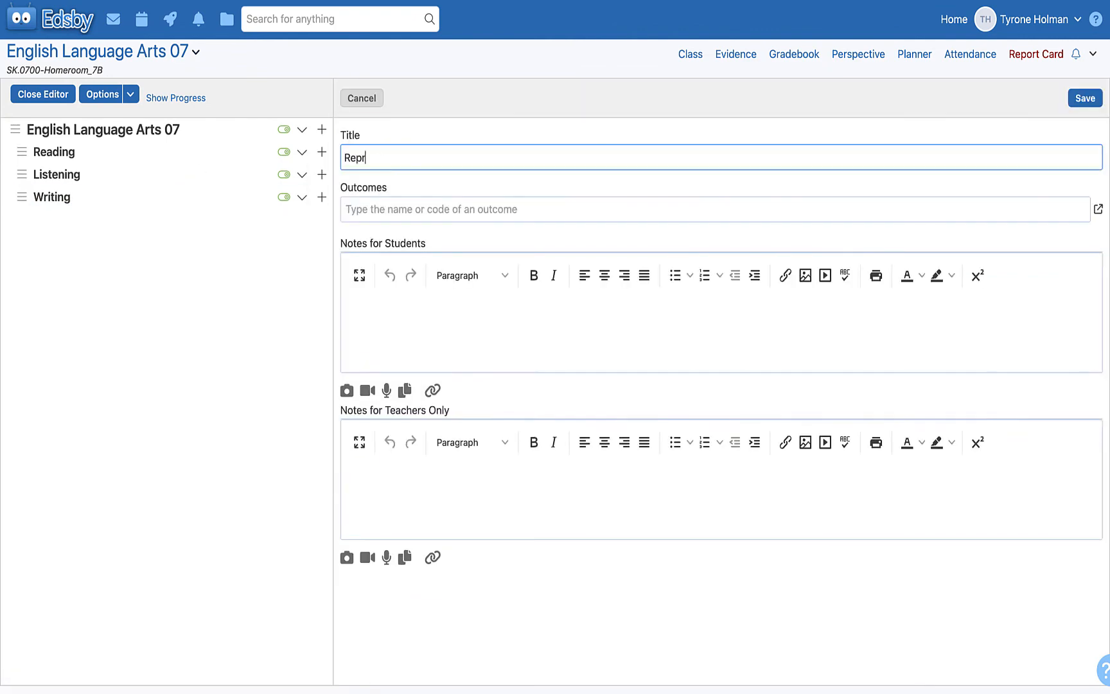
{"action": "left_click", "coordinate": [322, 129]}
{"action": "type", "text": "Viewing"}
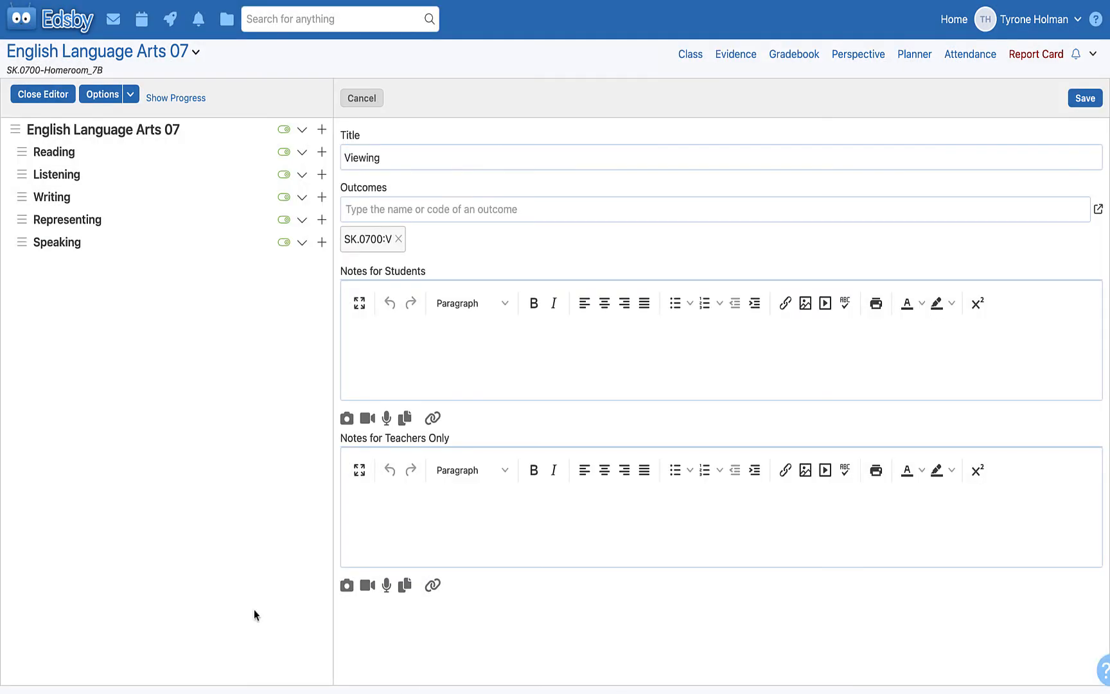
{"action": "left_click", "coordinate": [1084, 97]}
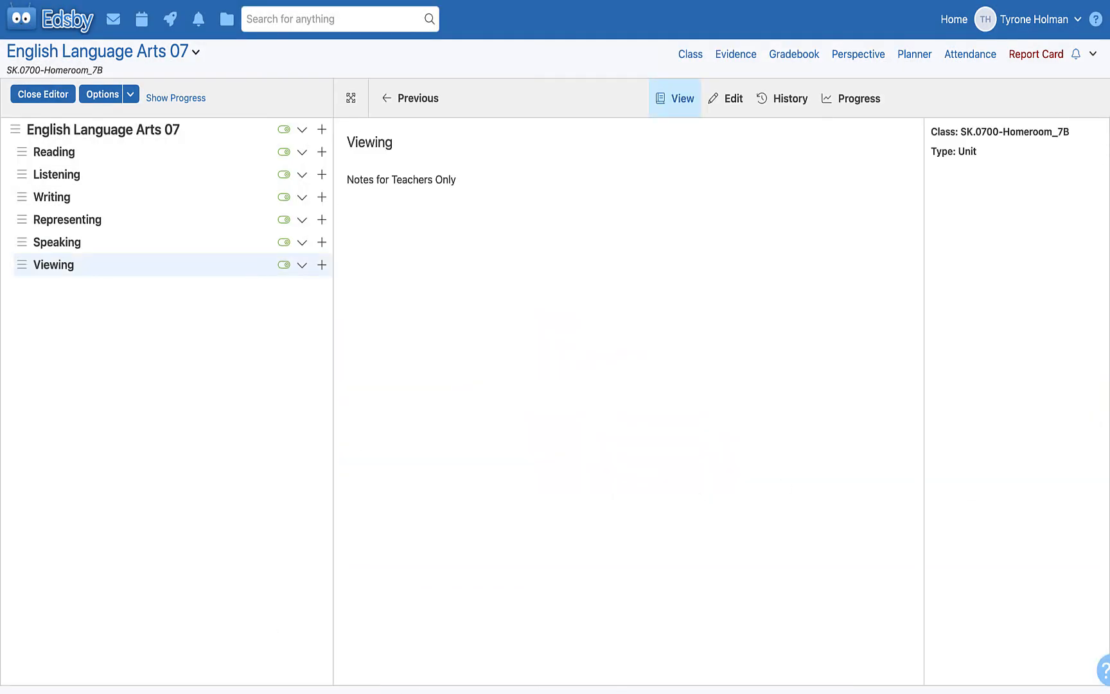
{"action": "mouse_move", "coordinate": [135, 412]}
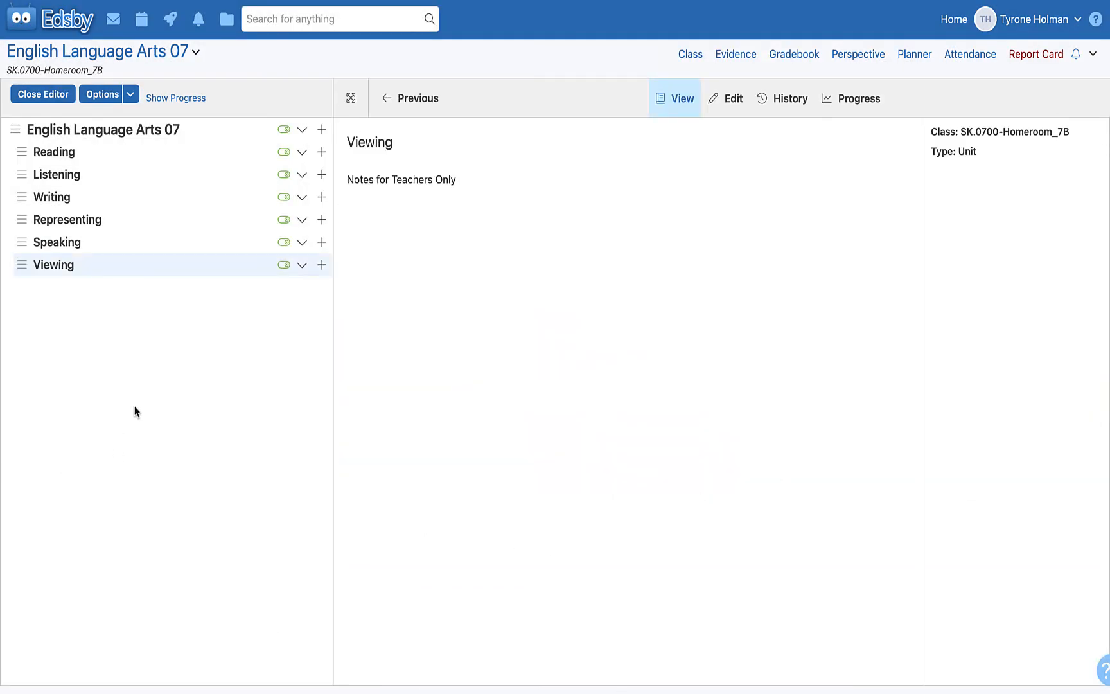
{"action": "mouse_move", "coordinate": [226, 261]}
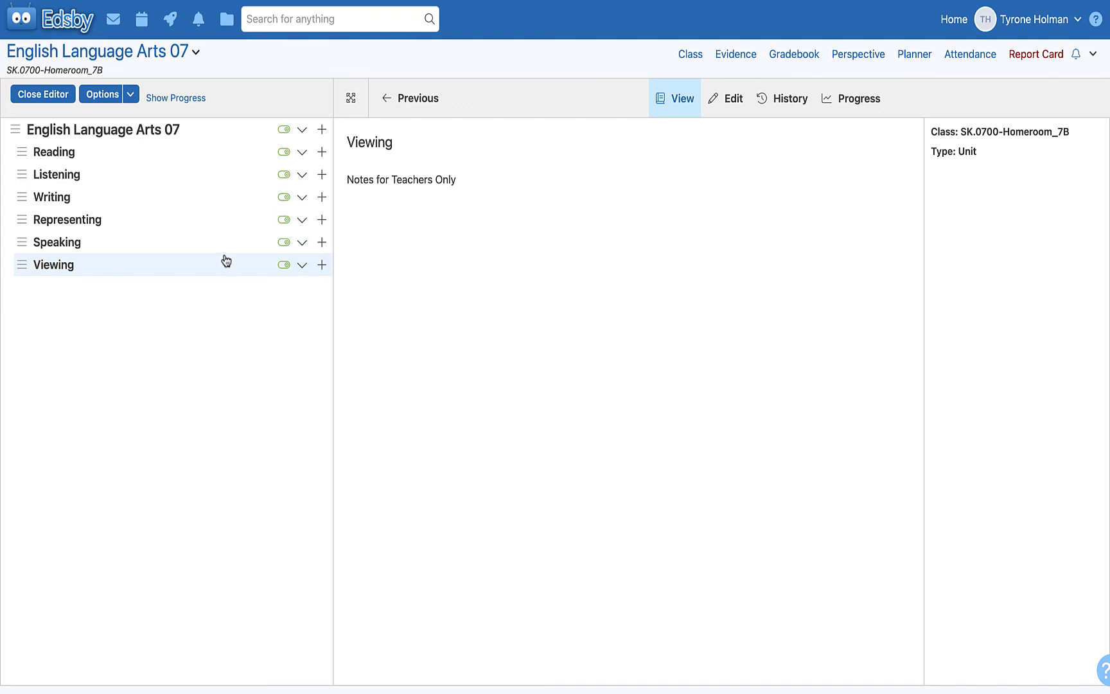
{"action": "mouse_move", "coordinate": [307, 238]}
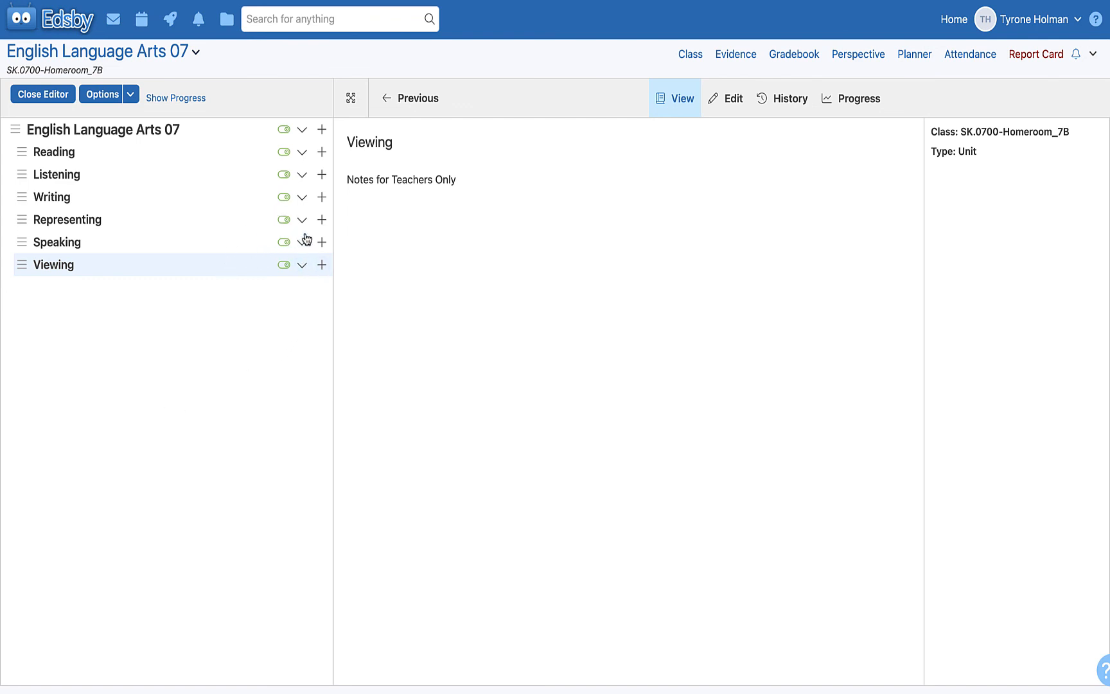
{"action": "mouse_move", "coordinate": [244, 242]}
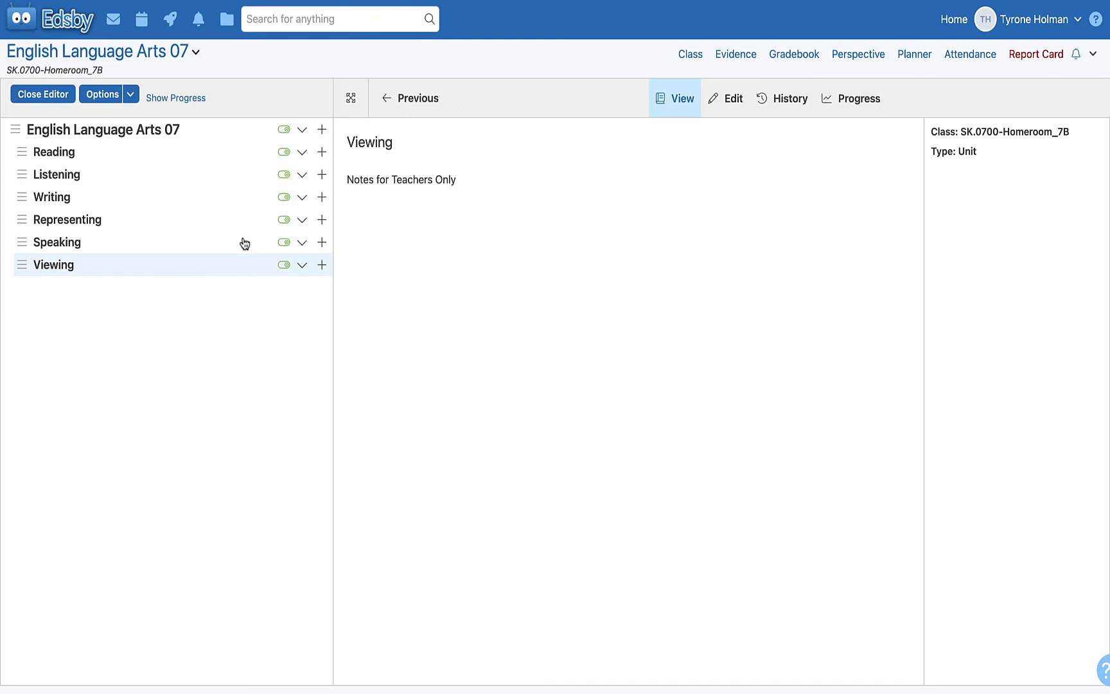
{"action": "mouse_move", "coordinate": [285, 190]}
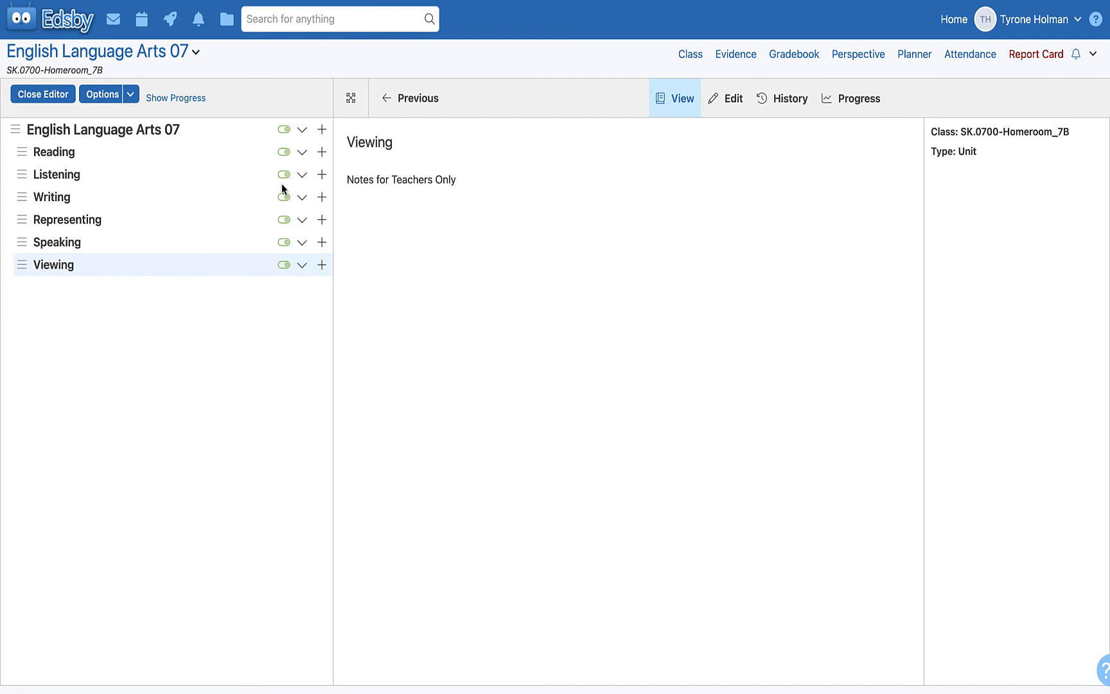
{"action": "mouse_move", "coordinate": [258, 196]}
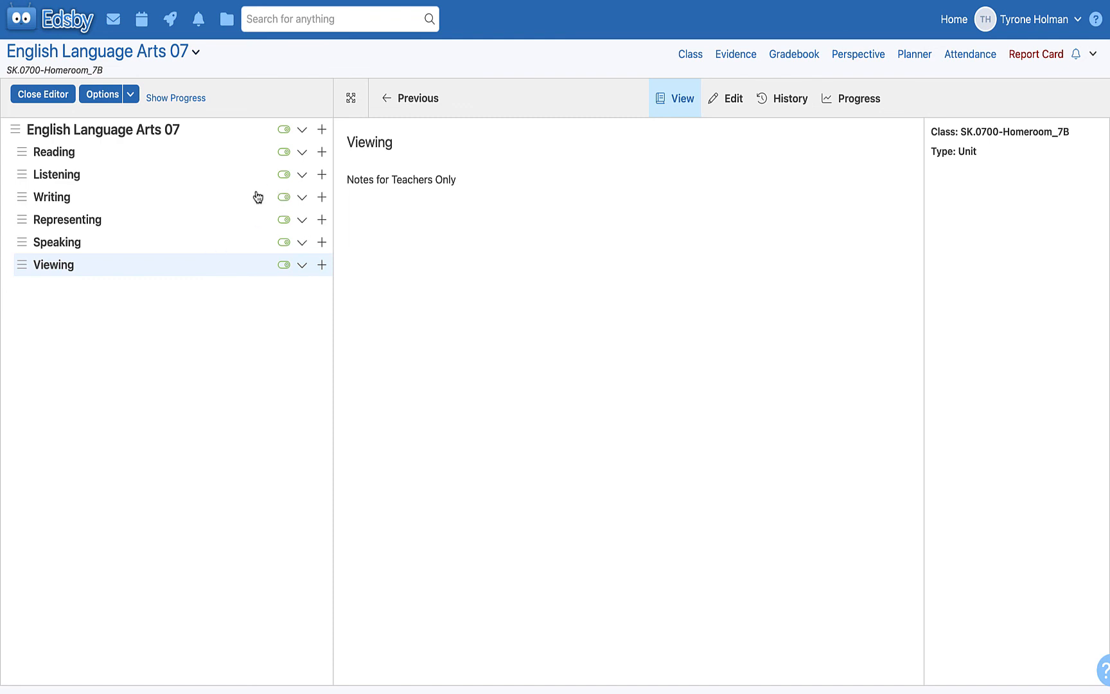